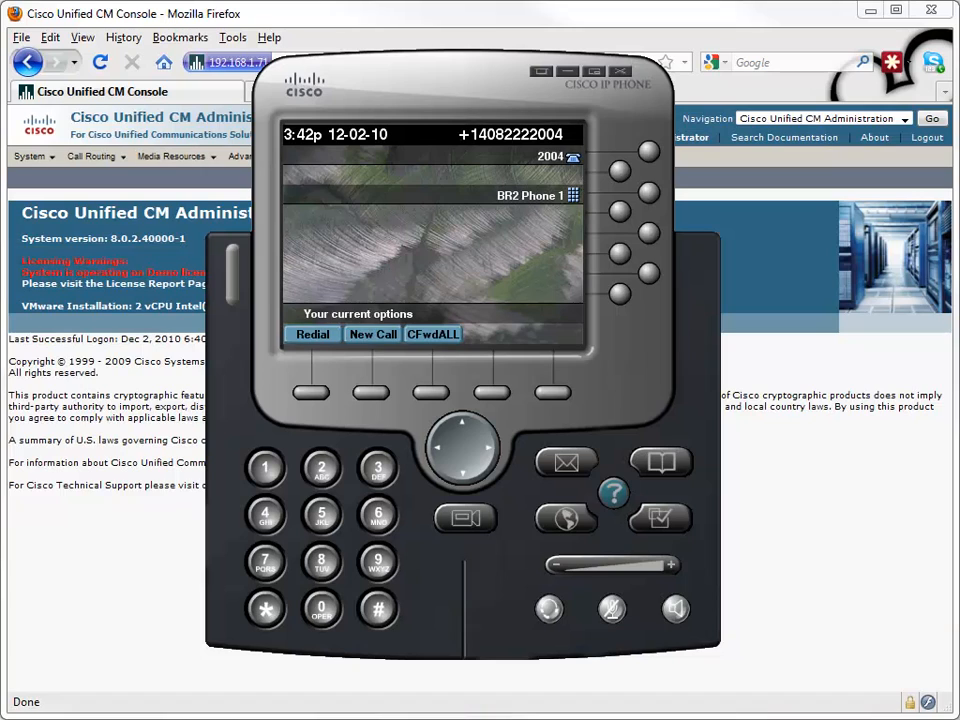
pyautogui.moveTo(716, 350)
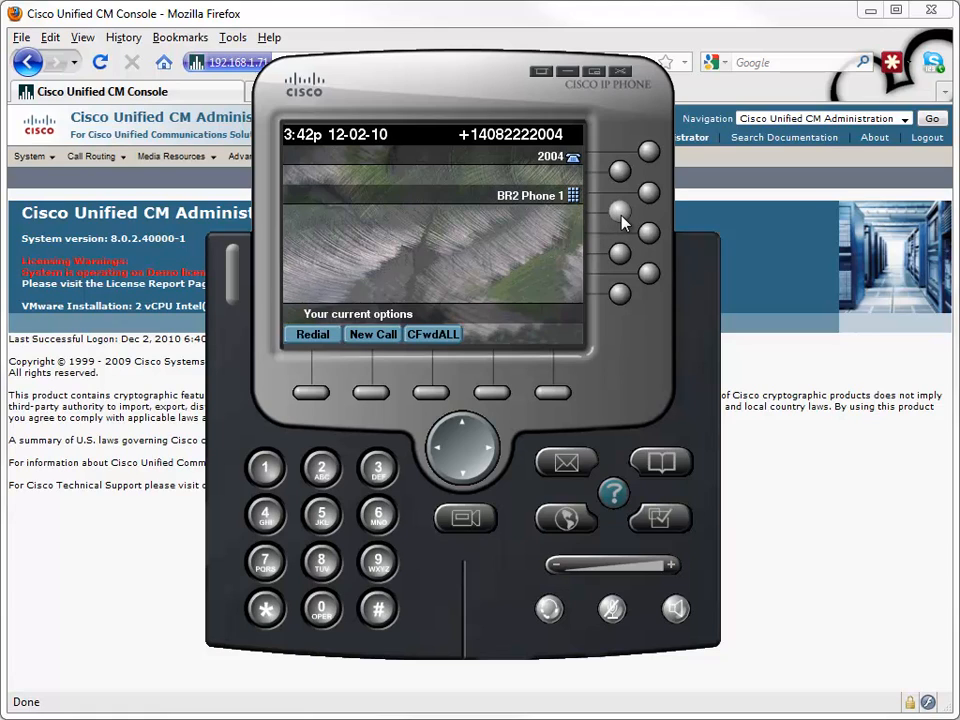
pyautogui.moveTo(622, 224)
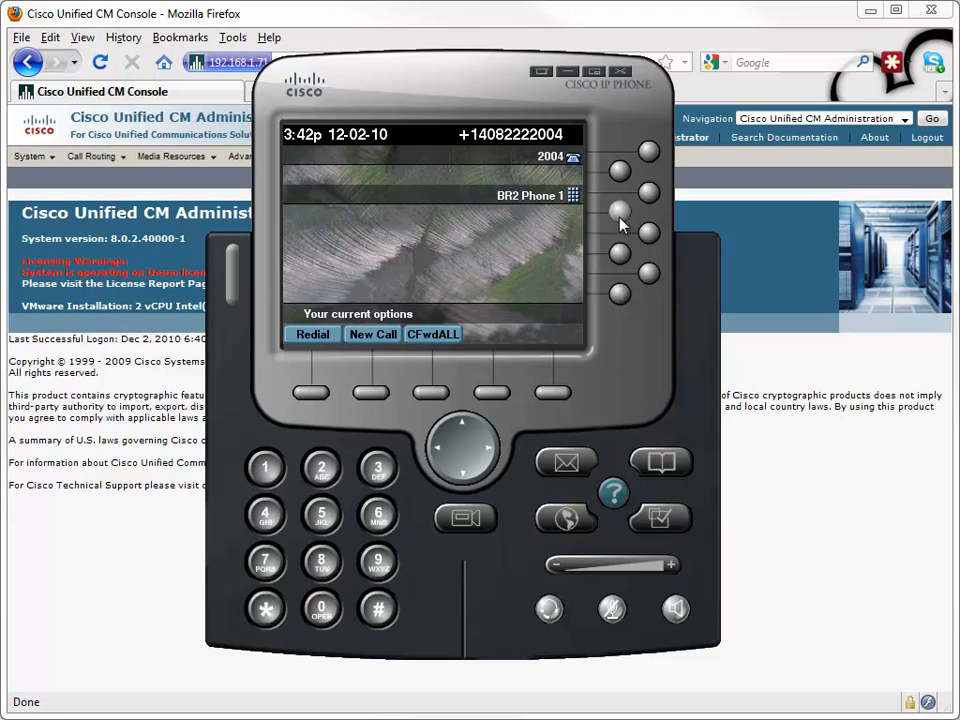
pyautogui.moveTo(644, 224)
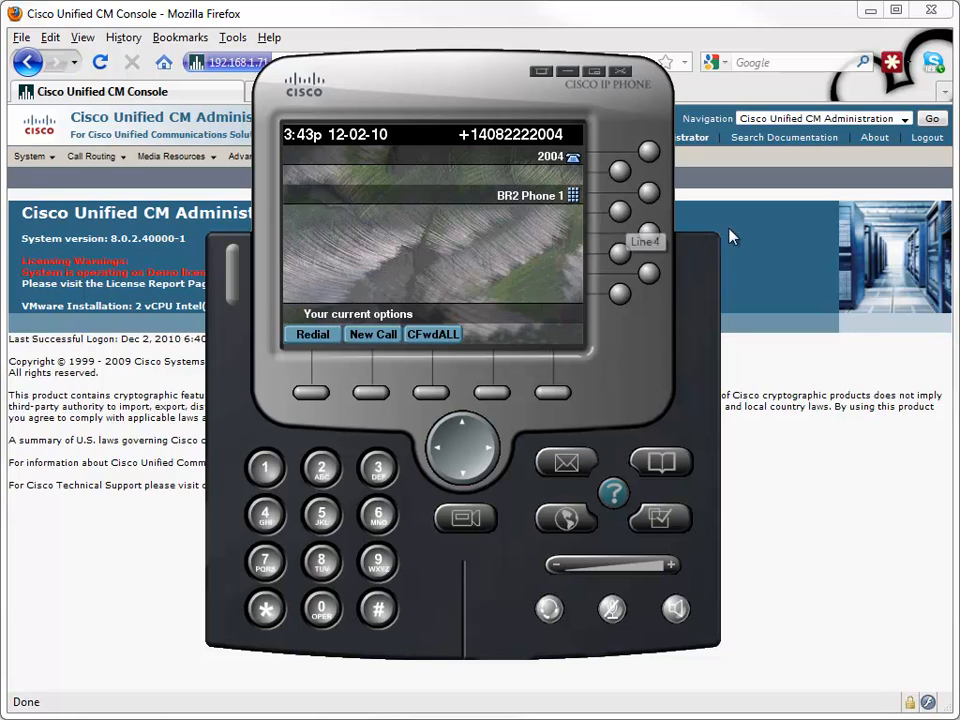
# - Start adding a new phone button template from Device > Device Settings > Phone Button Template
pyautogui.click(342, 156)
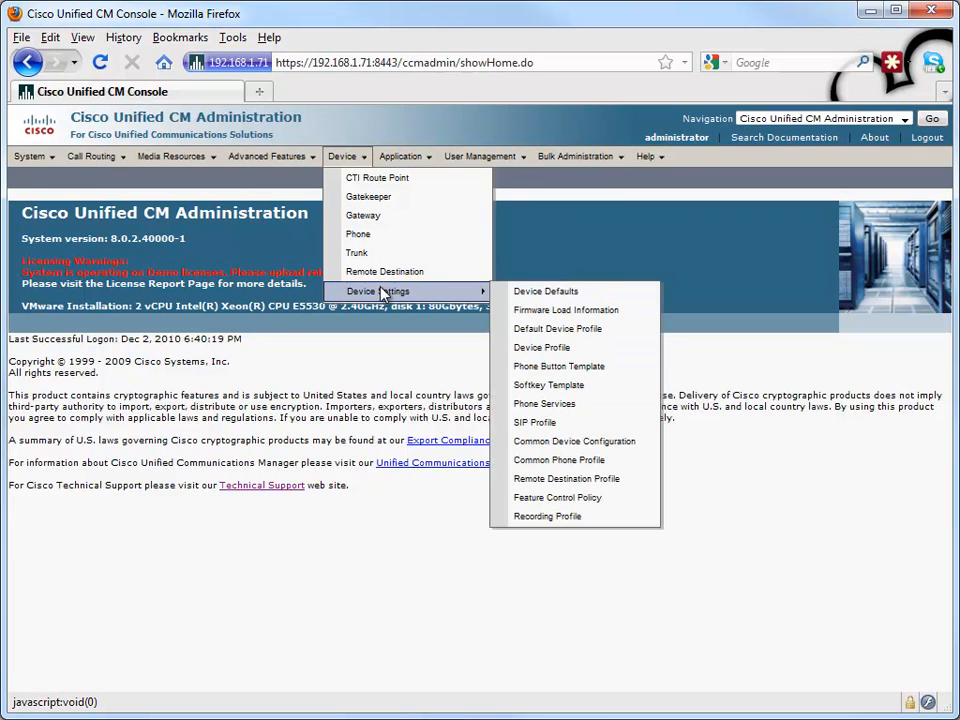
pyautogui.moveTo(560, 368)
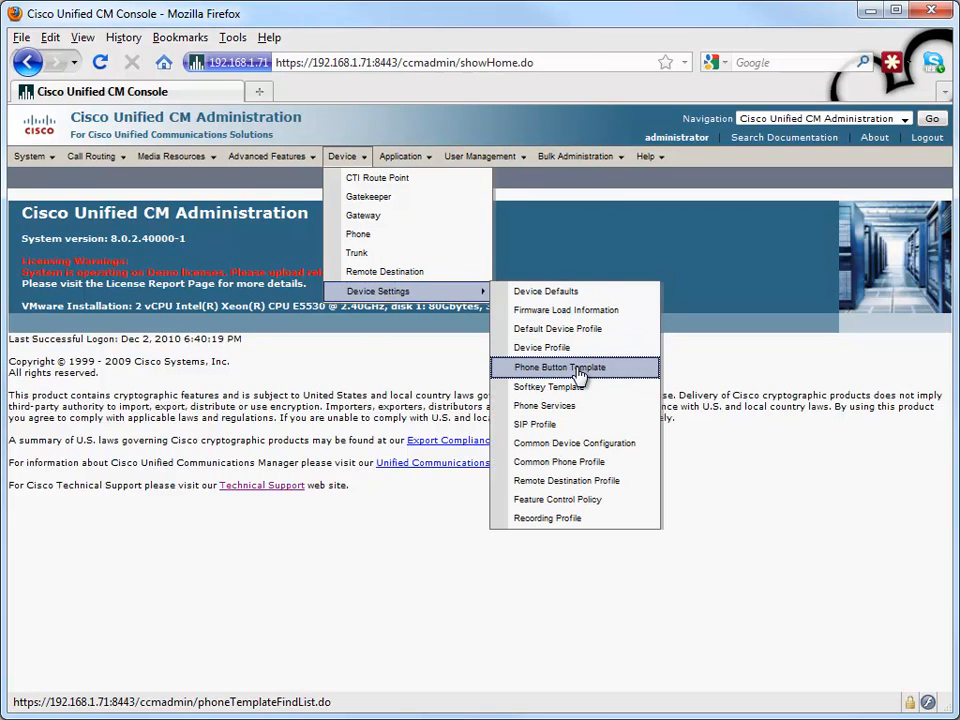
pyautogui.click(556, 368)
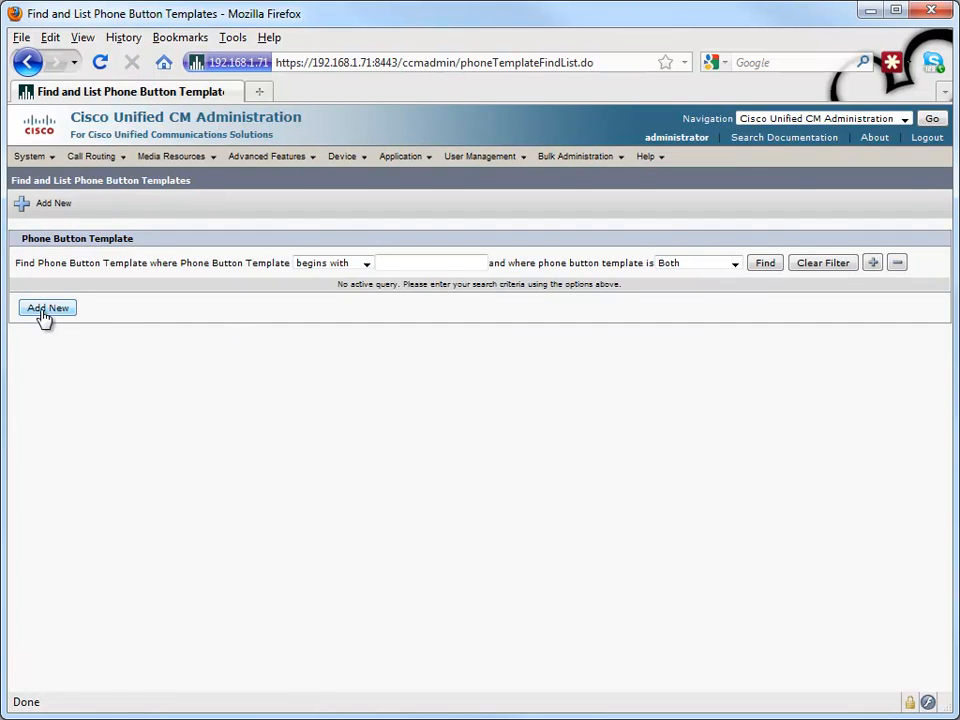
pyautogui.click(48, 308)
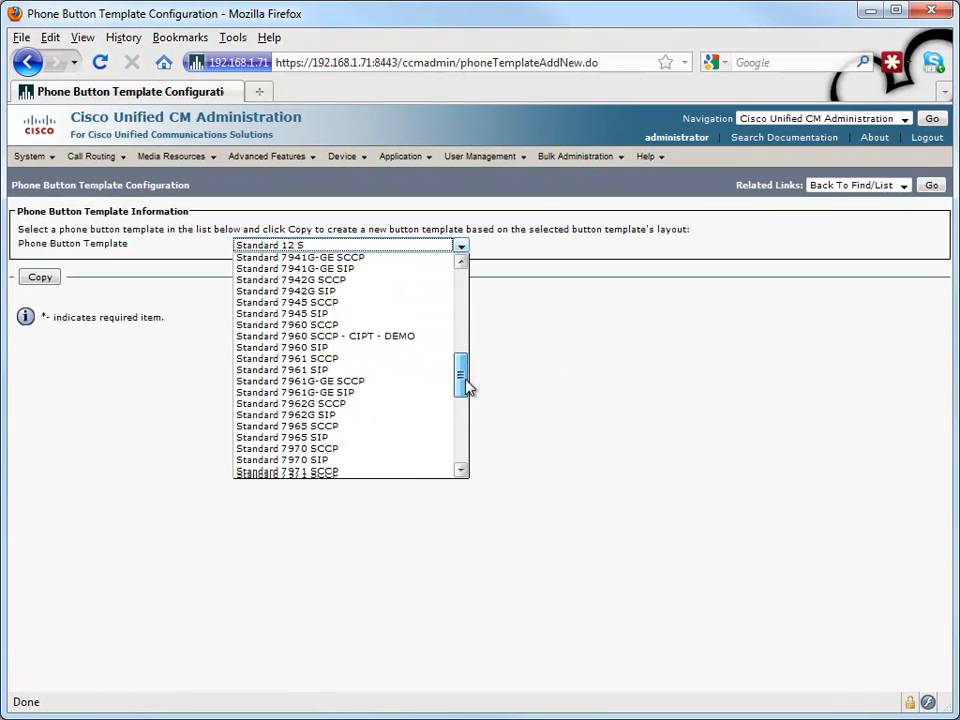
# - Choose Standard CIPC SCCP as the base template for the new button template
pyautogui.scroll(-3)
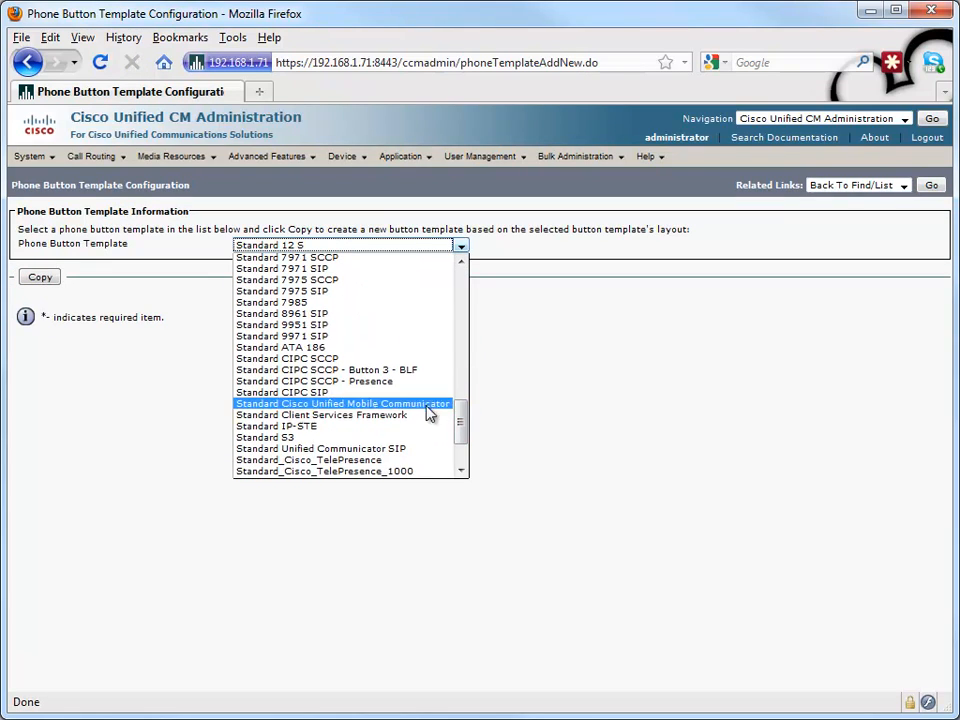
pyautogui.click(288, 358)
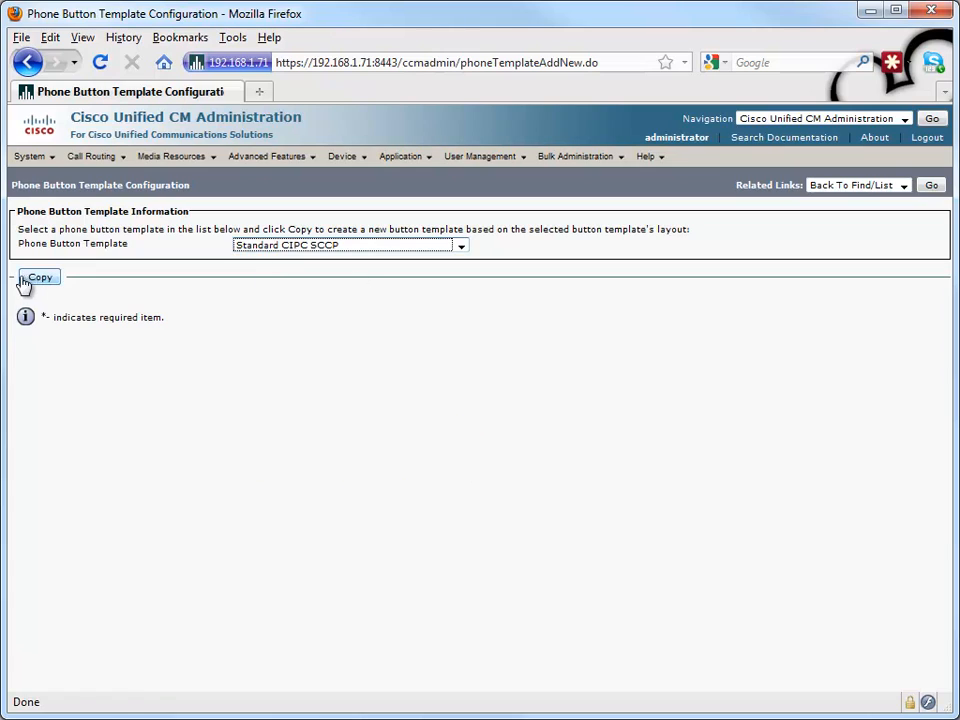
# - Copy the template and save it as 'Standard CIPC SCCP - Button 4 - BLF'
pyautogui.click(38, 276)
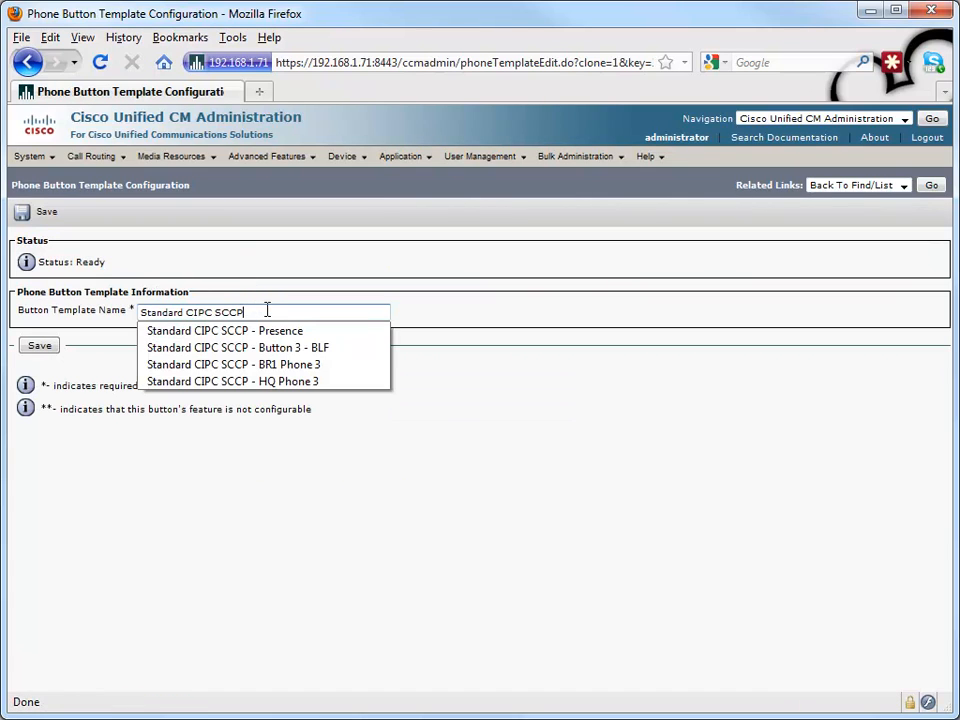
pyautogui.write('-')
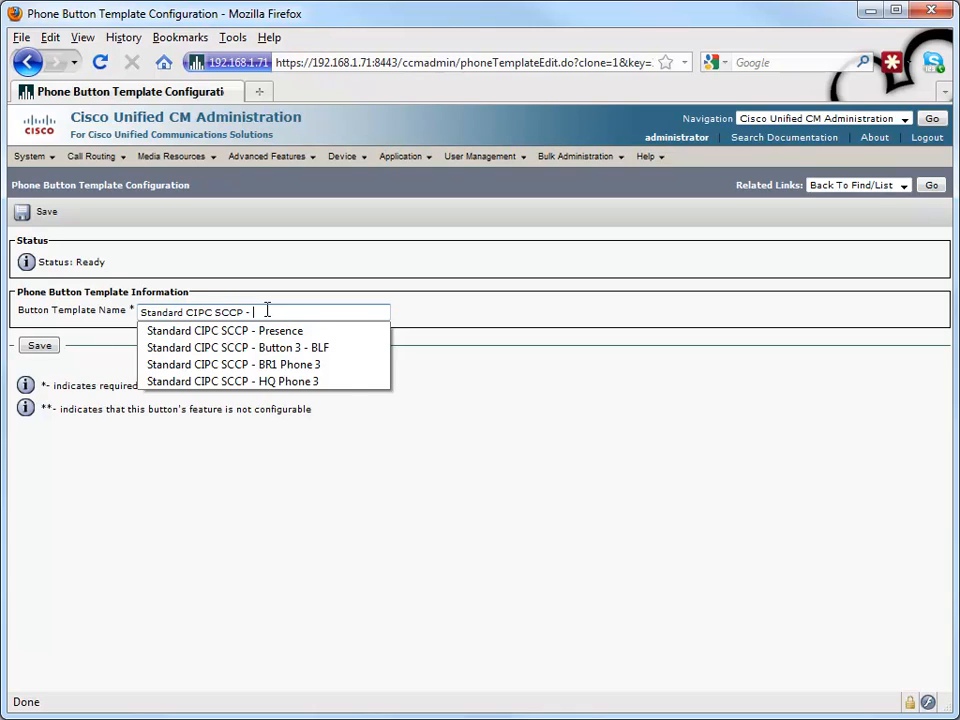
pyautogui.write('Button 4 - BLF')
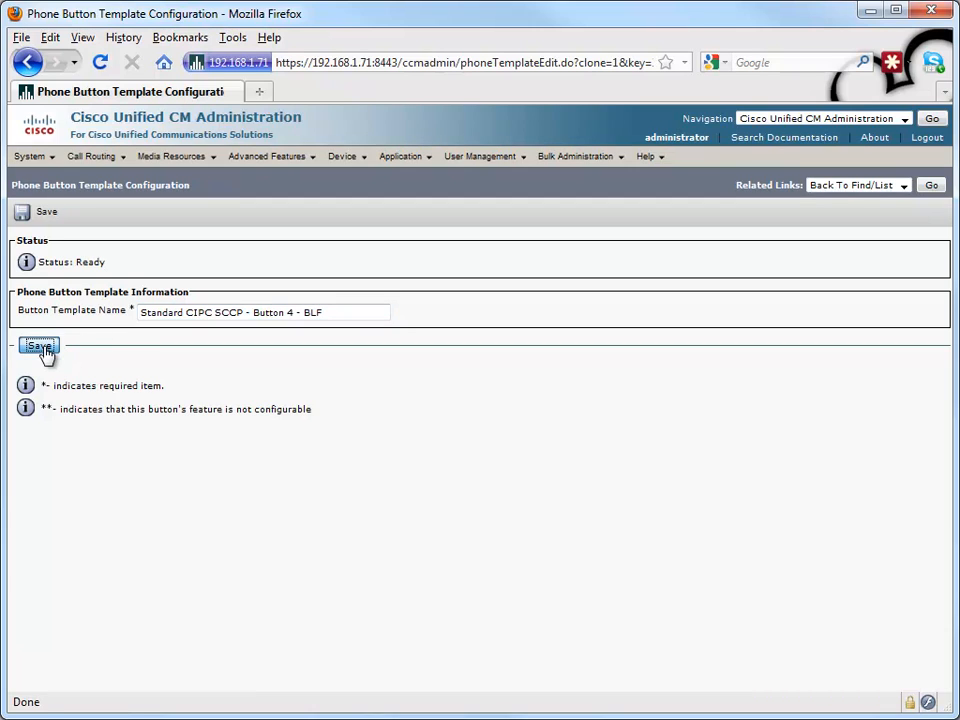
pyautogui.click(40, 346)
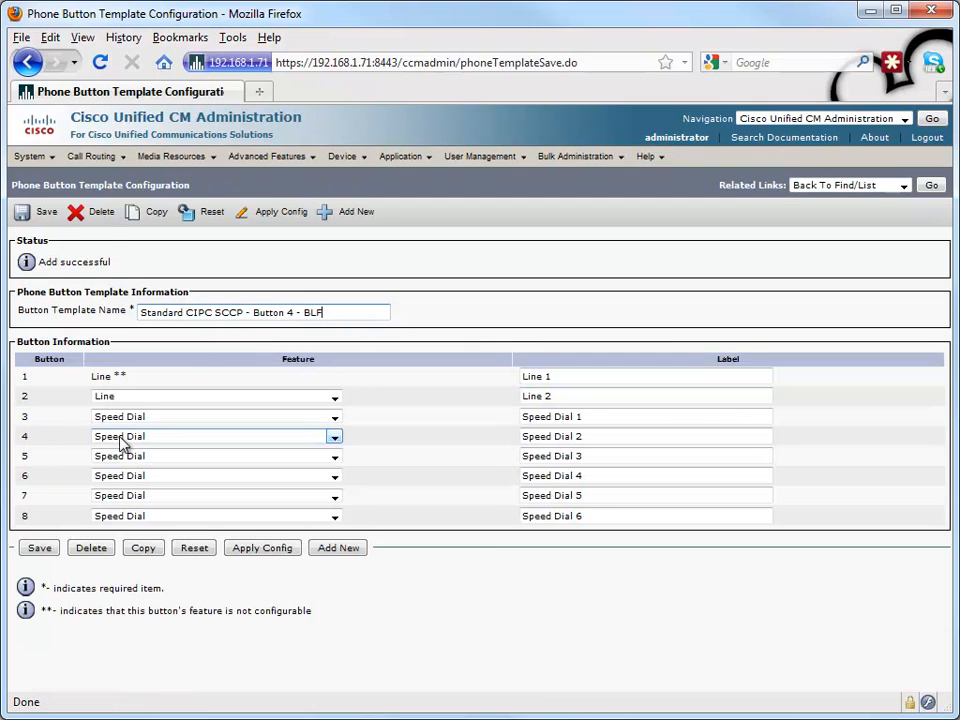
# - Set button 4's feature to Speed Dial BLF and save the template
pyautogui.click(336, 436)
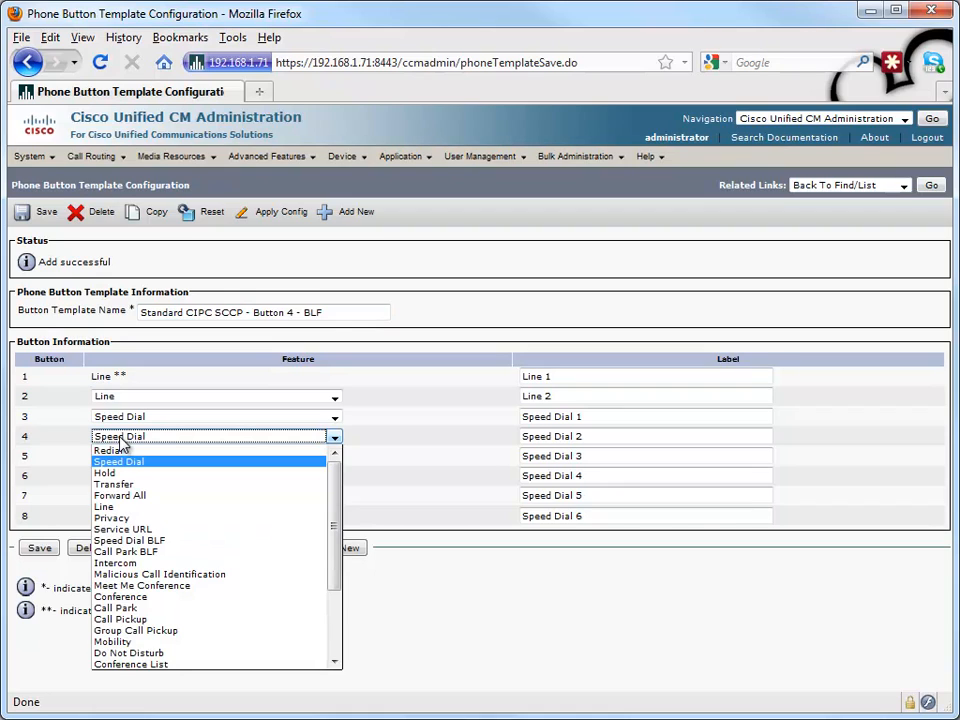
pyautogui.click(128, 540)
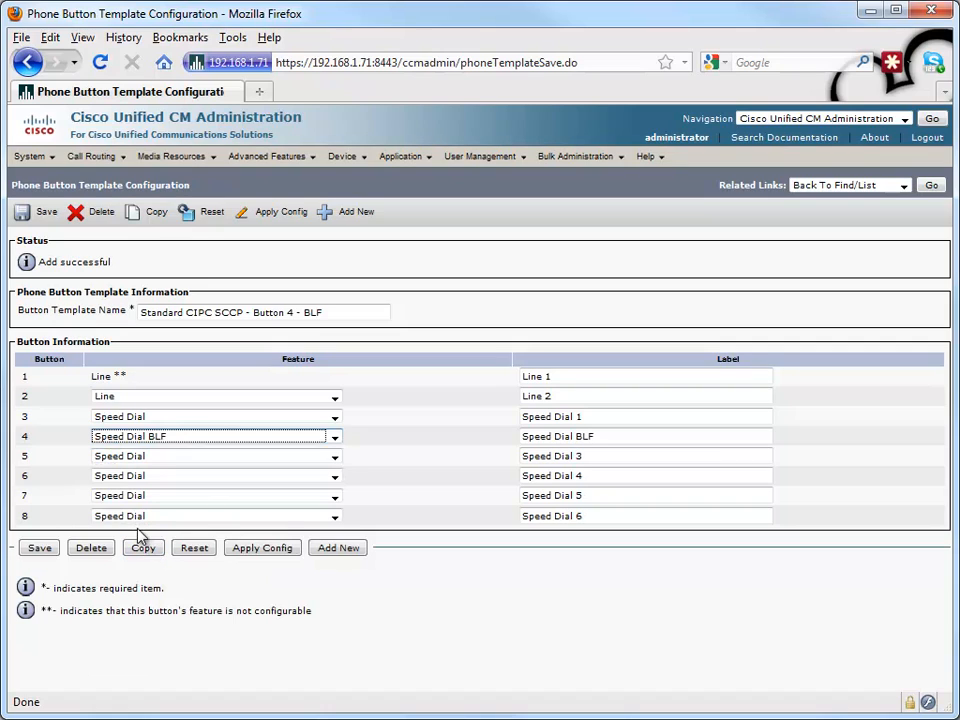
pyautogui.click(38, 548)
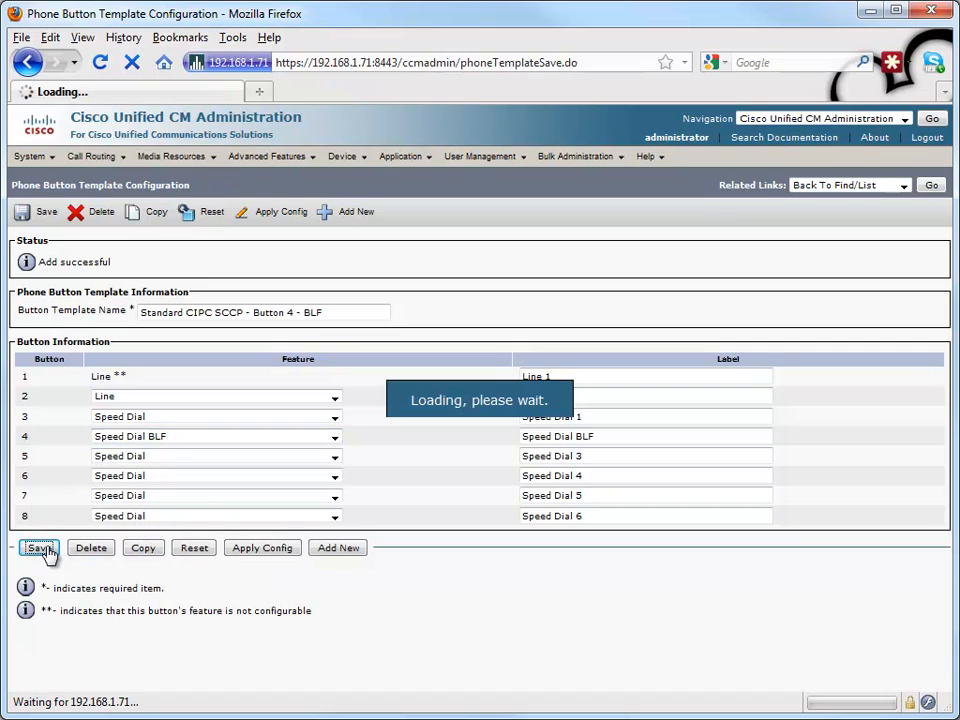
pyautogui.click(40, 548)
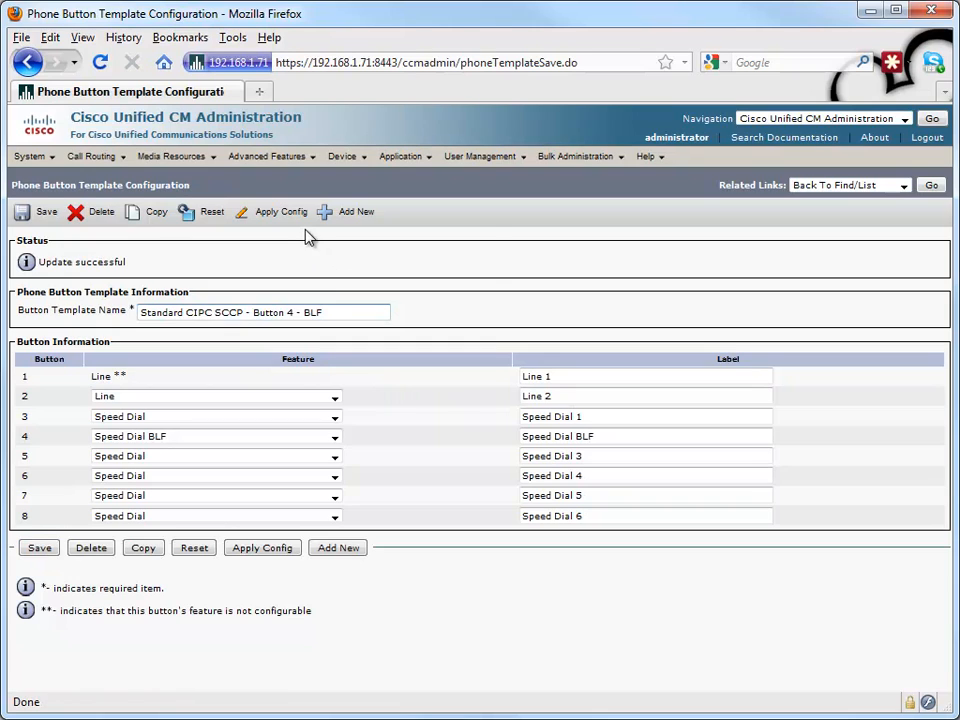
# - Find HQ Phone 4 in the Device > Phone list and bring up its configuration
pyautogui.click(358, 236)
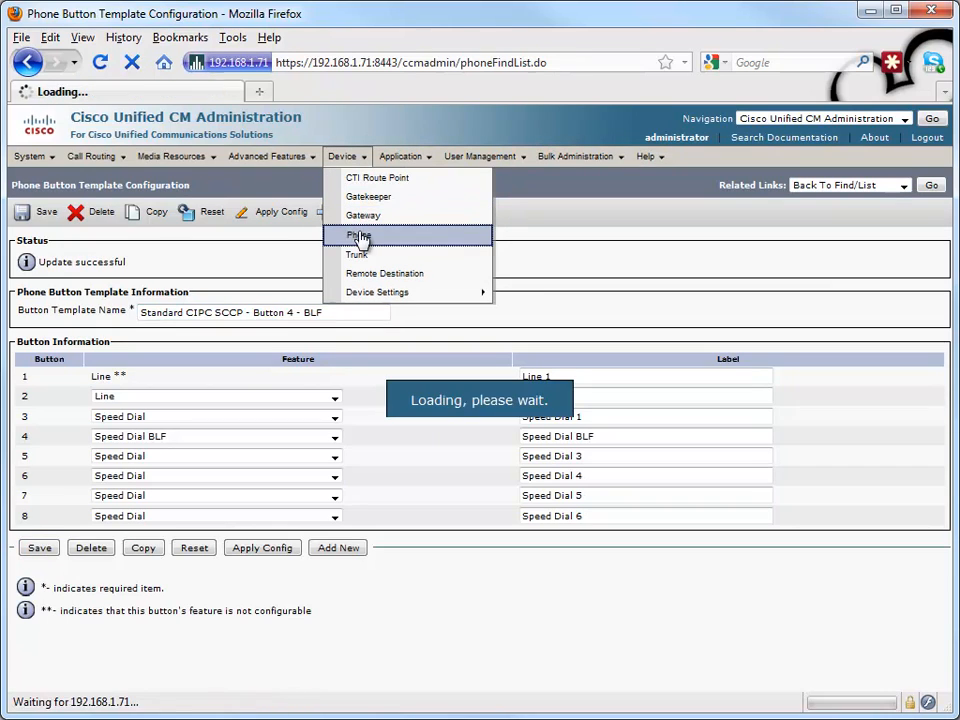
pyautogui.click(358, 236)
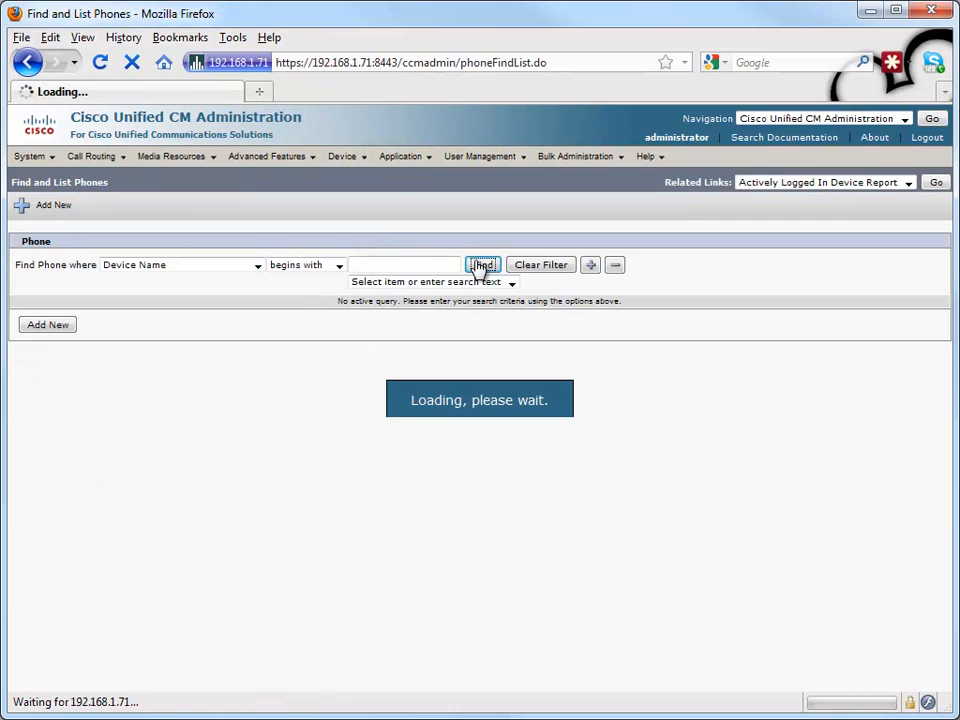
pyautogui.click(482, 264)
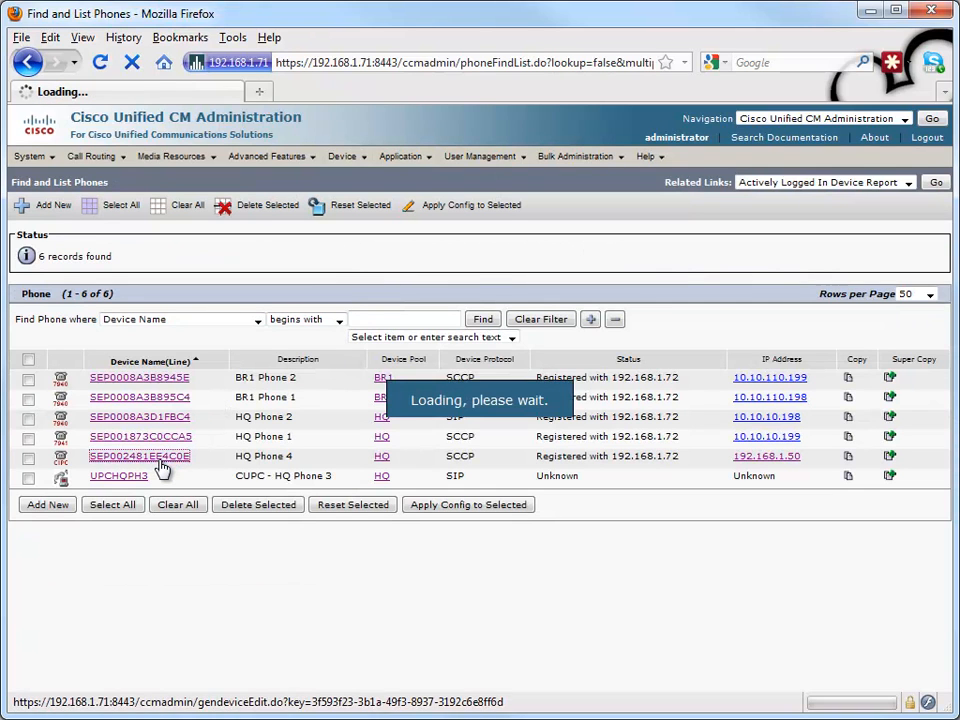
pyautogui.click(140, 456)
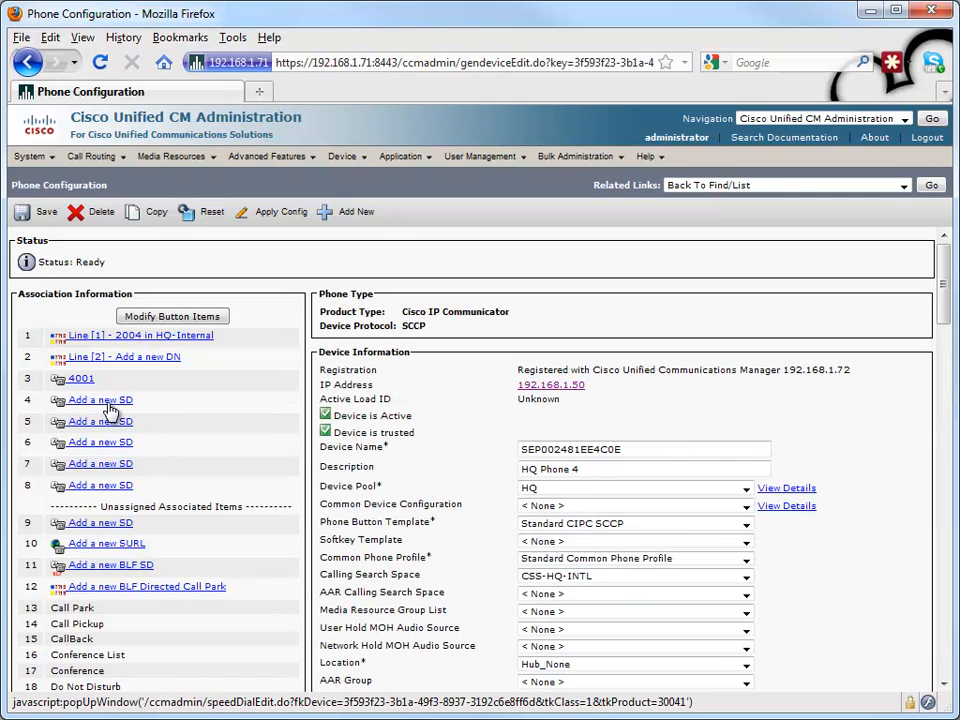
pyautogui.moveTo(450, 528)
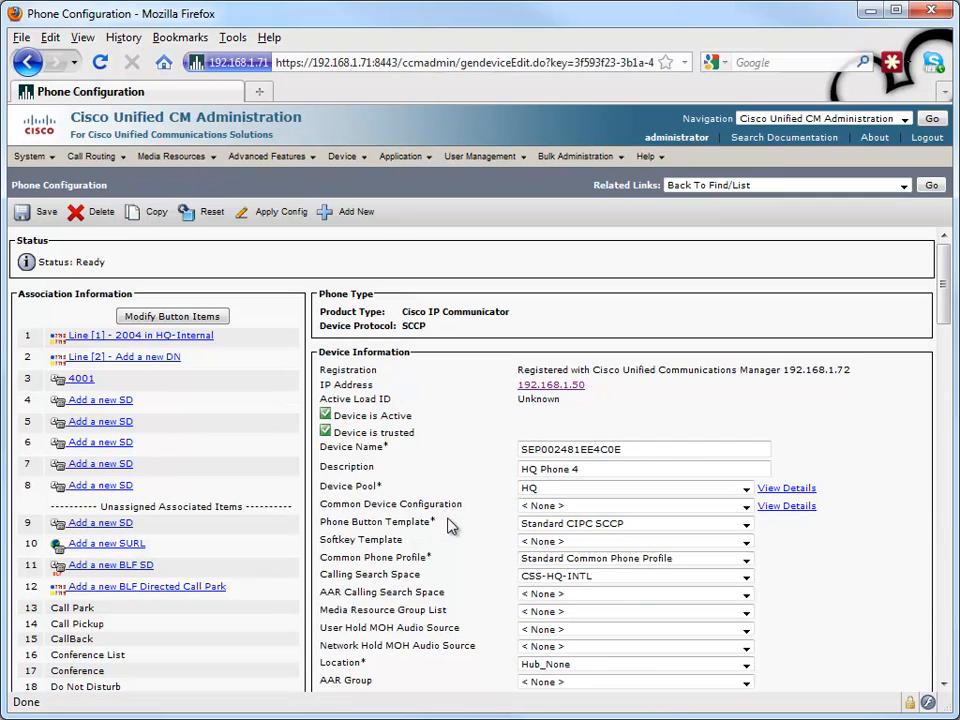
# - Assign the 'Standard CIPC SCCP - Button 4 - BLF' template to HQ Phone 4 and save
pyautogui.click(744, 524)
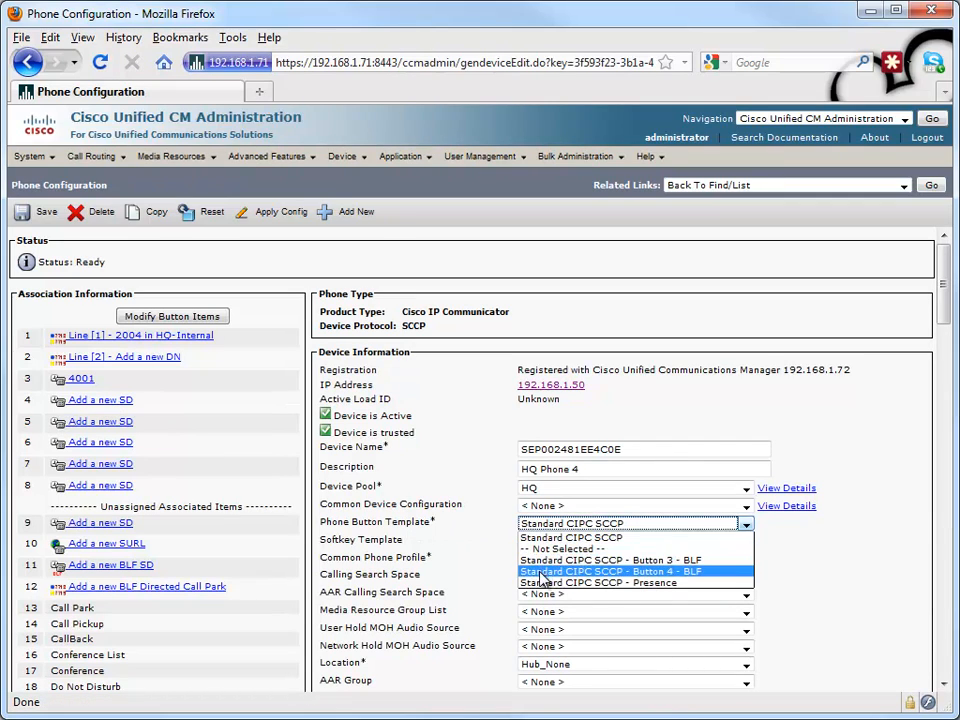
pyautogui.click(608, 572)
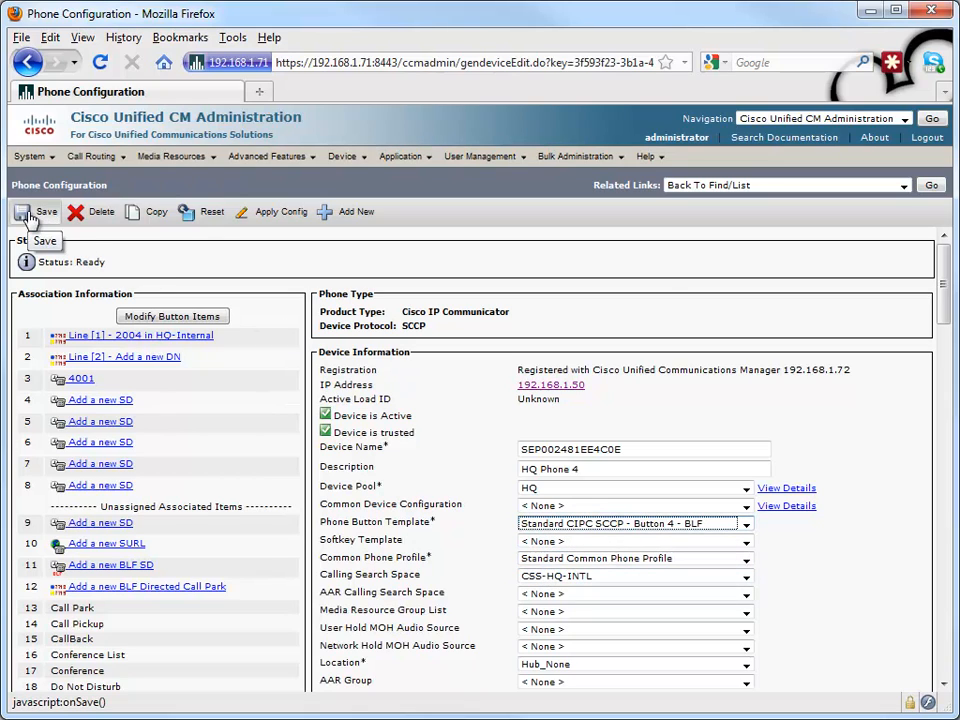
pyautogui.click(36, 212)
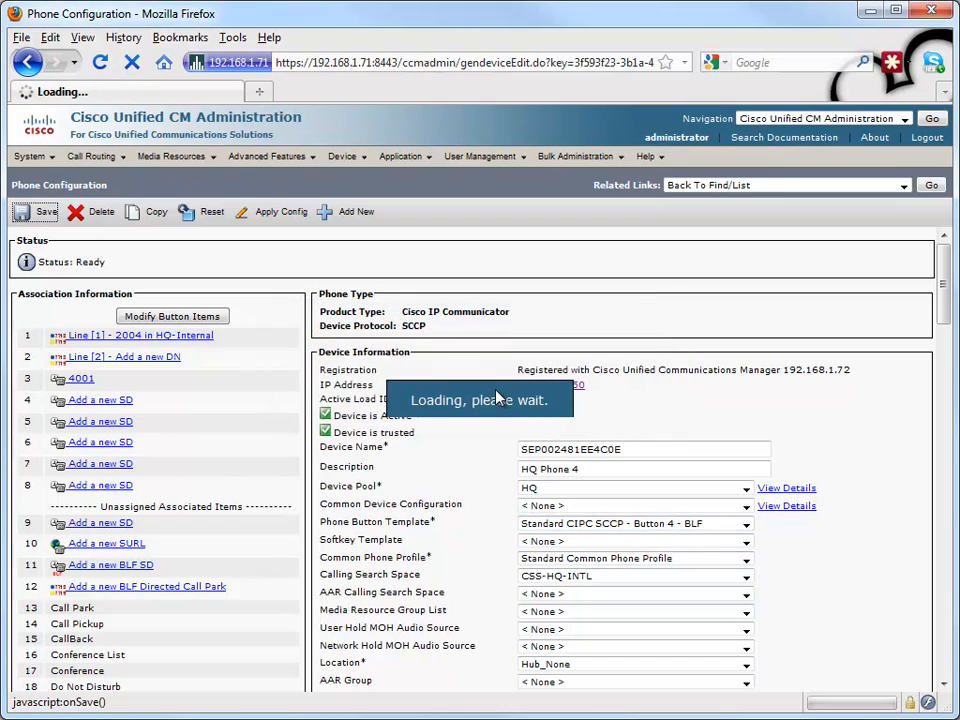
pyautogui.click(46, 212)
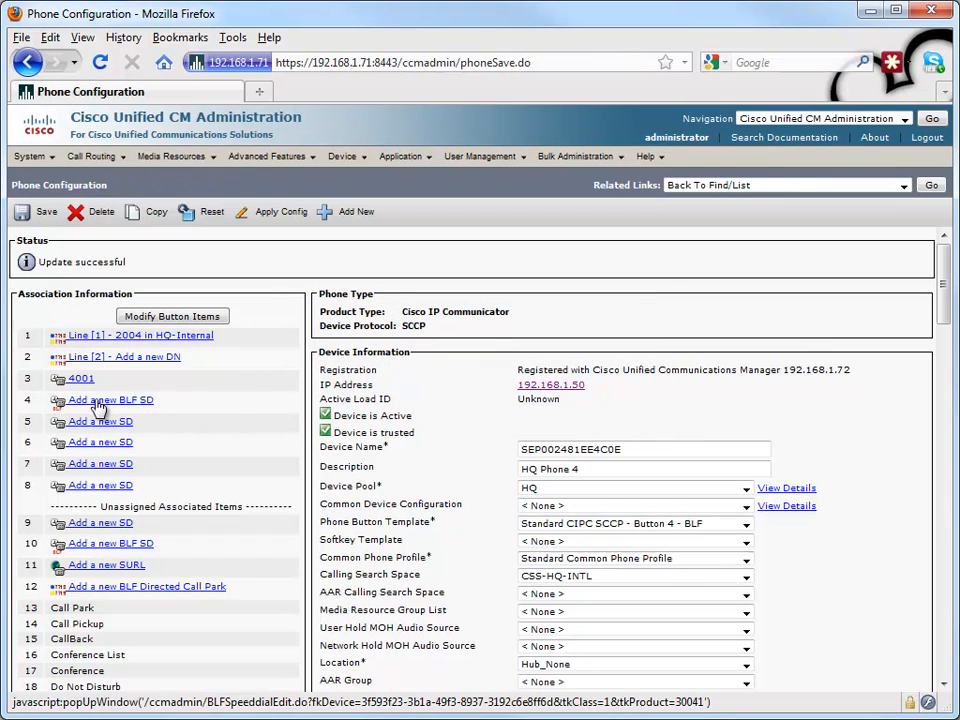
# - Add a new BLF speed dial on button 4 with destination 2001
pyautogui.click(108, 400)
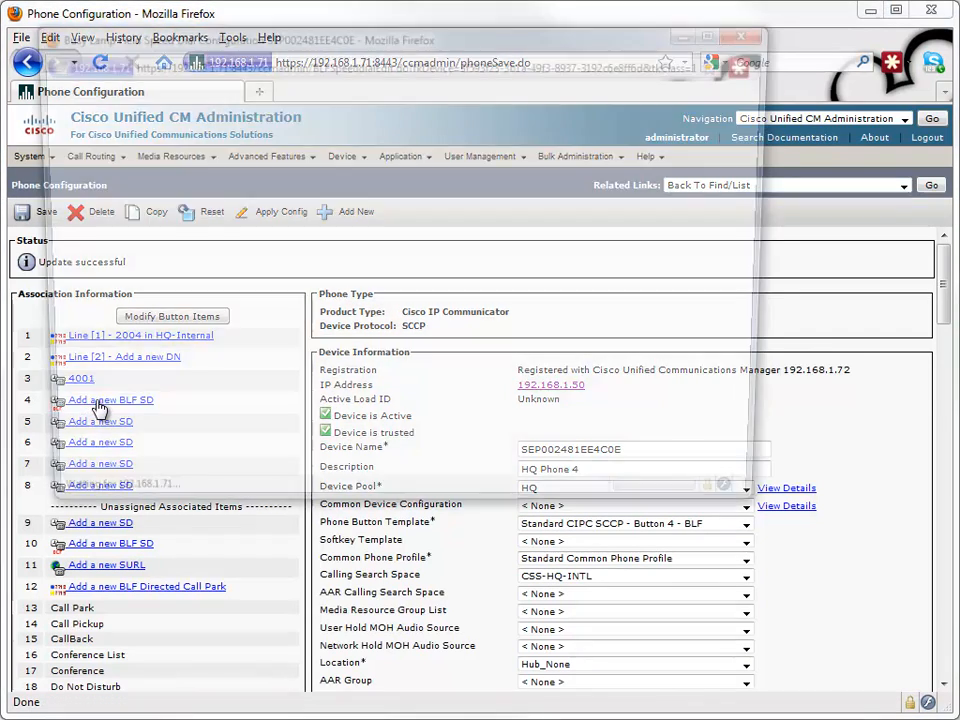
pyautogui.click(110, 400)
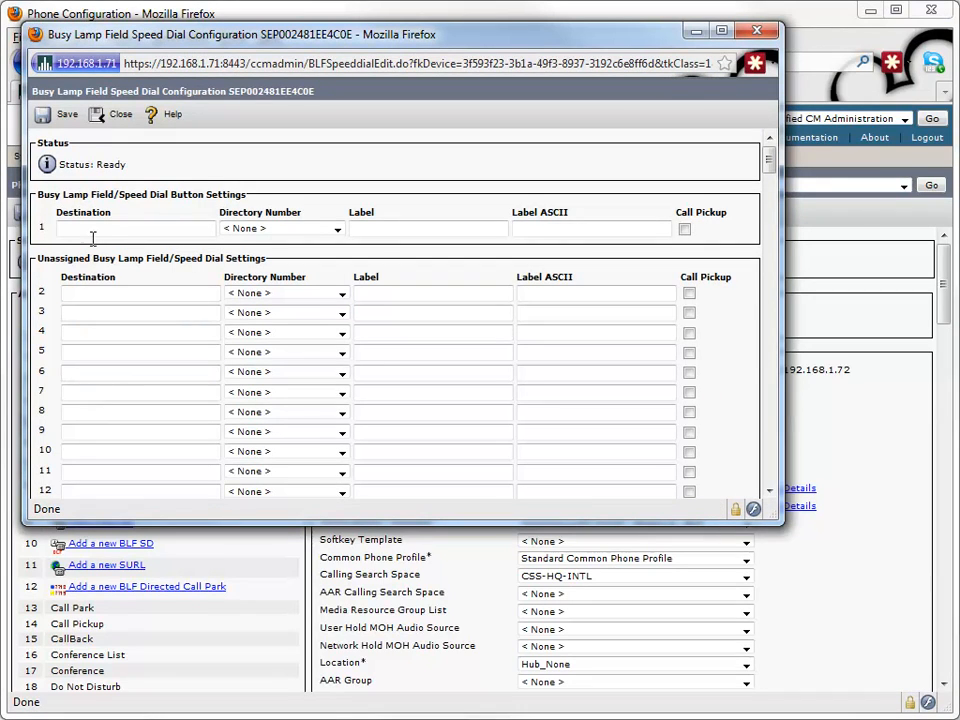
pyautogui.click(136, 228)
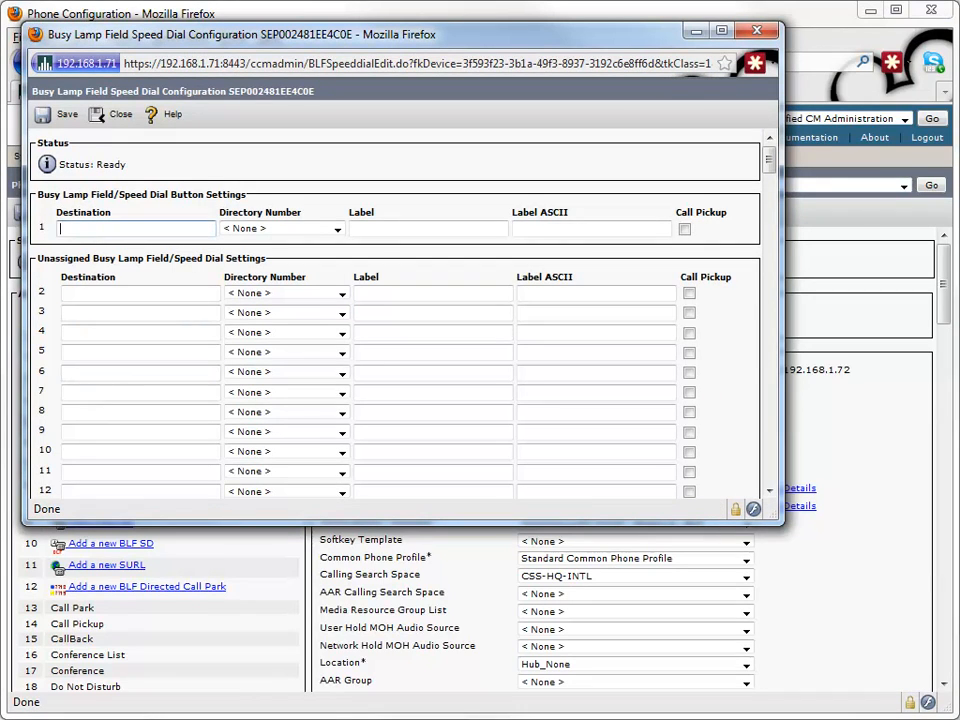
pyautogui.write('2001')
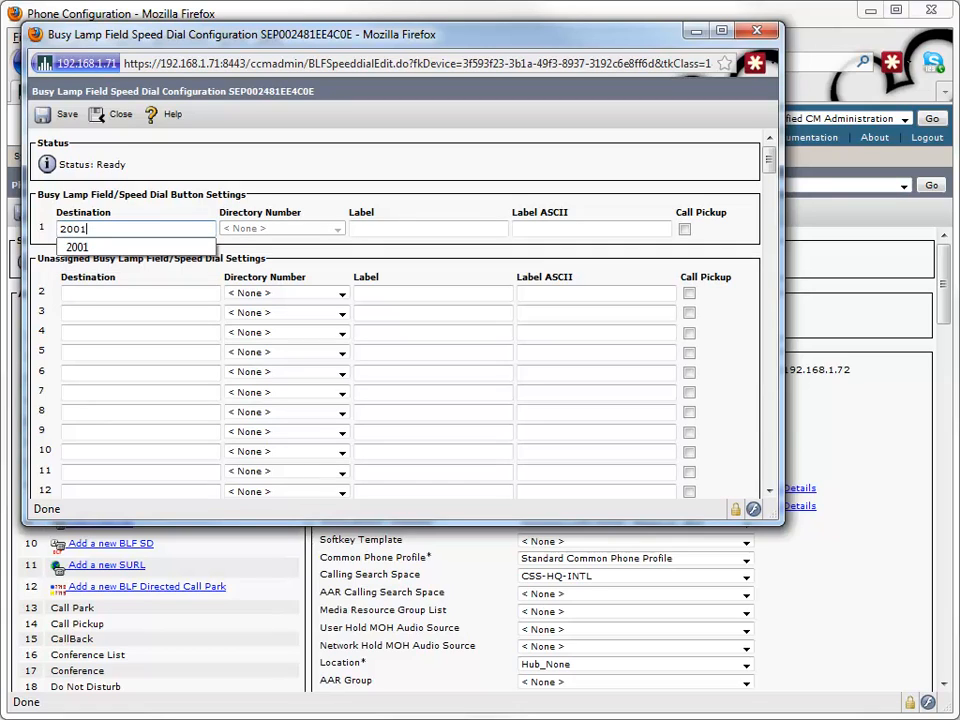
# - Label the BLF speed dial Kevin's Phone, save it and close the window
pyautogui.click(428, 228)
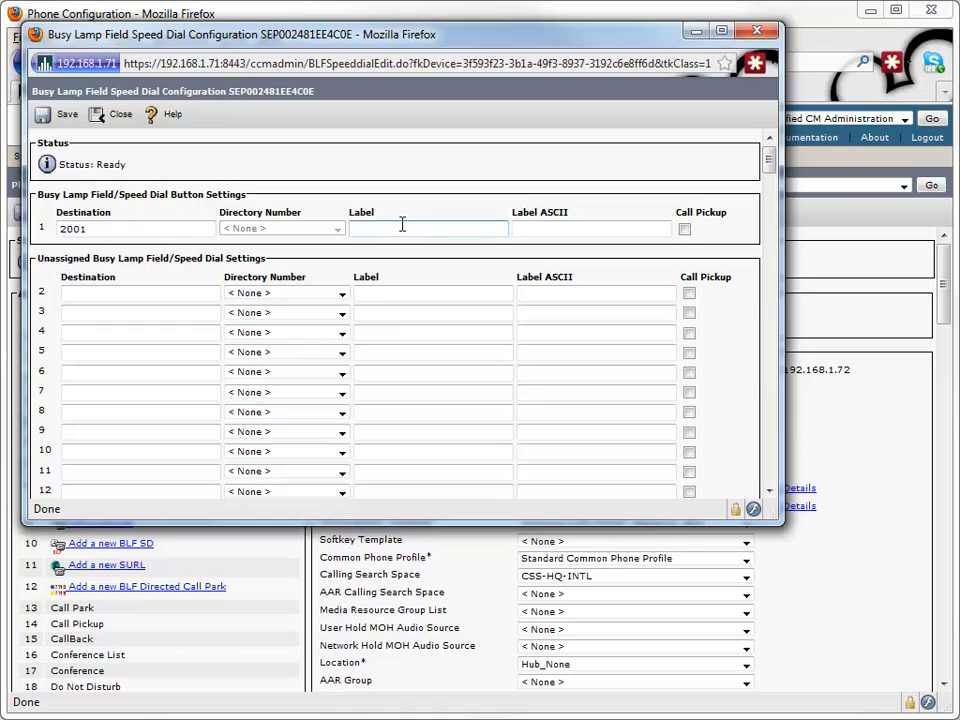
pyautogui.write("Kevin's Phone")
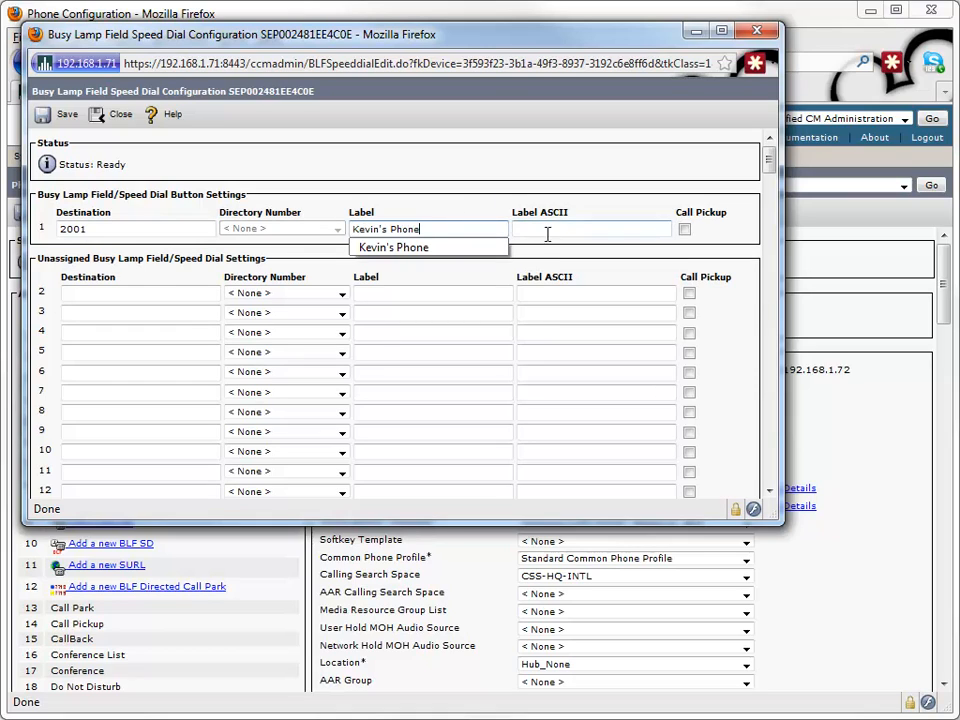
pyautogui.click(68, 114)
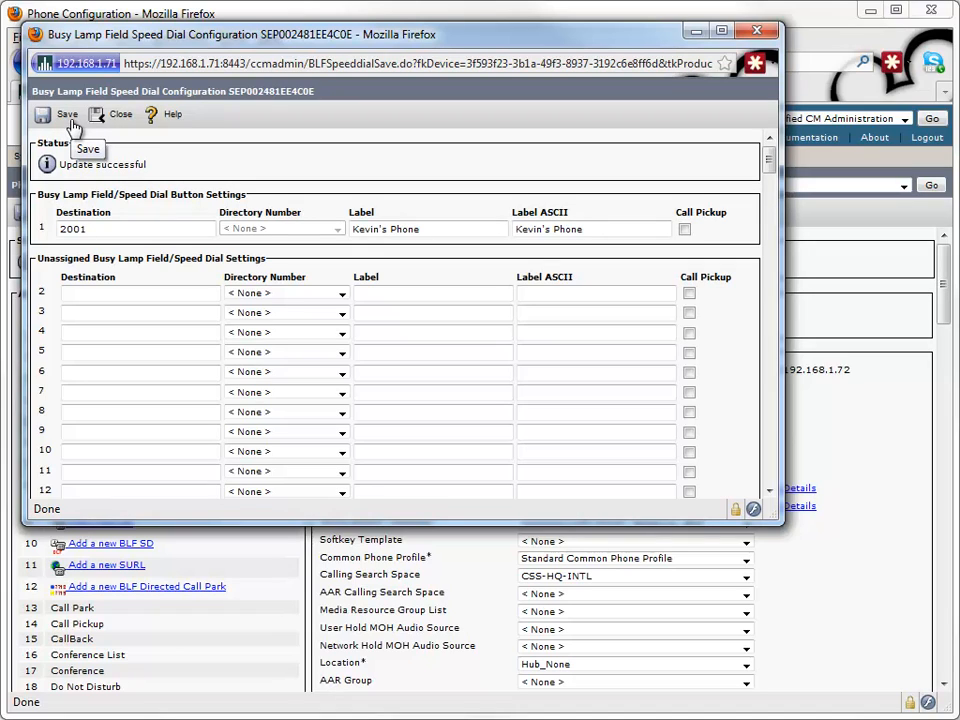
pyautogui.moveTo(120, 114)
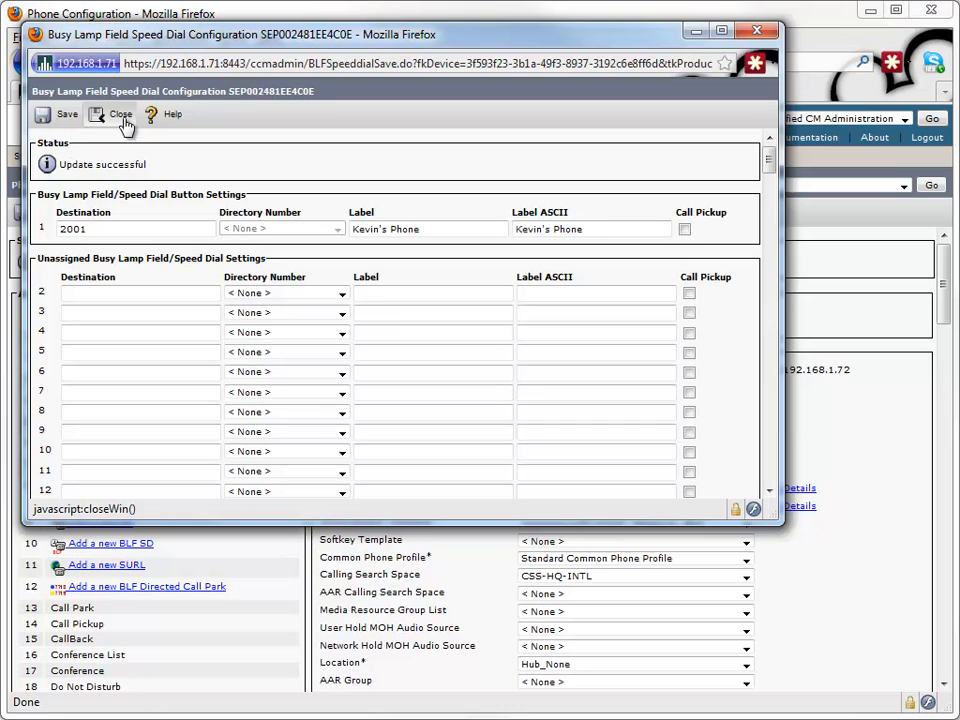
pyautogui.click(120, 114)
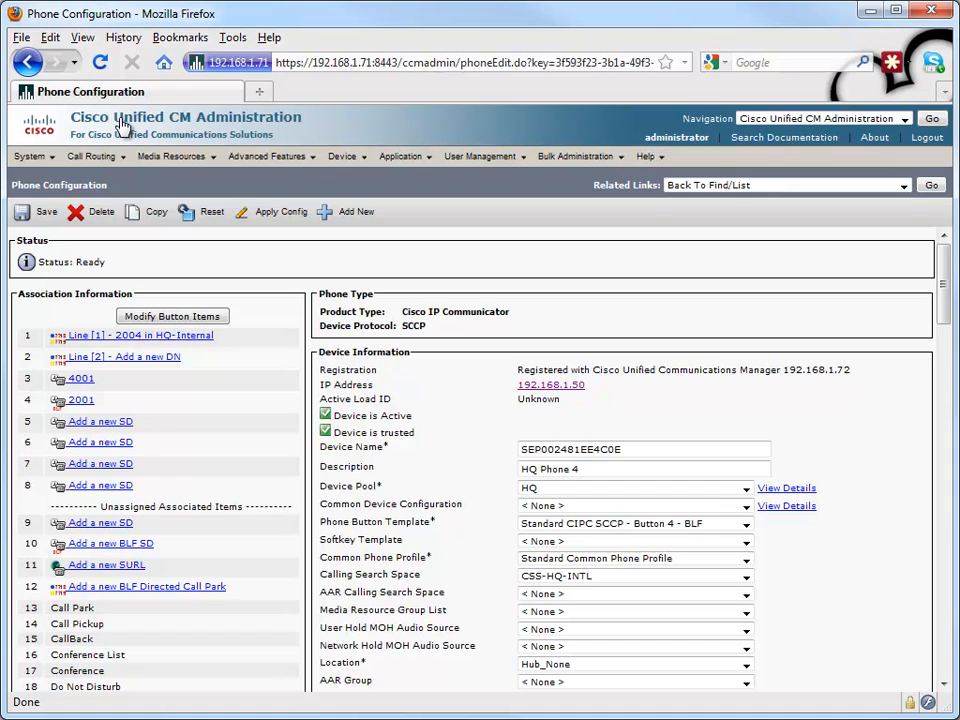
pyautogui.moveTo(236, 580)
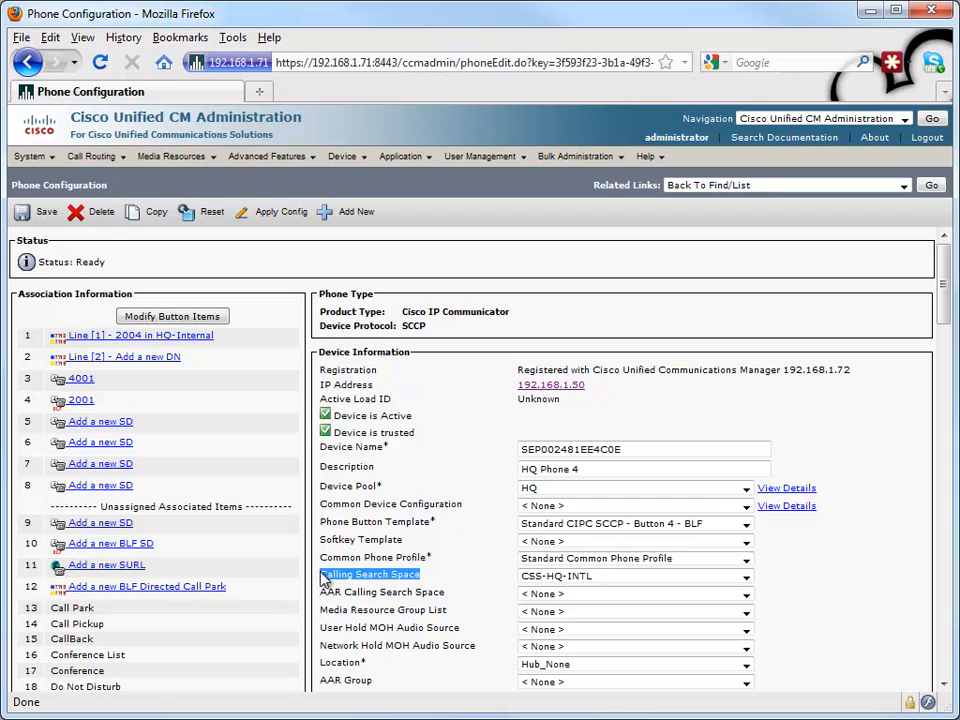
pyautogui.moveTo(944, 310)
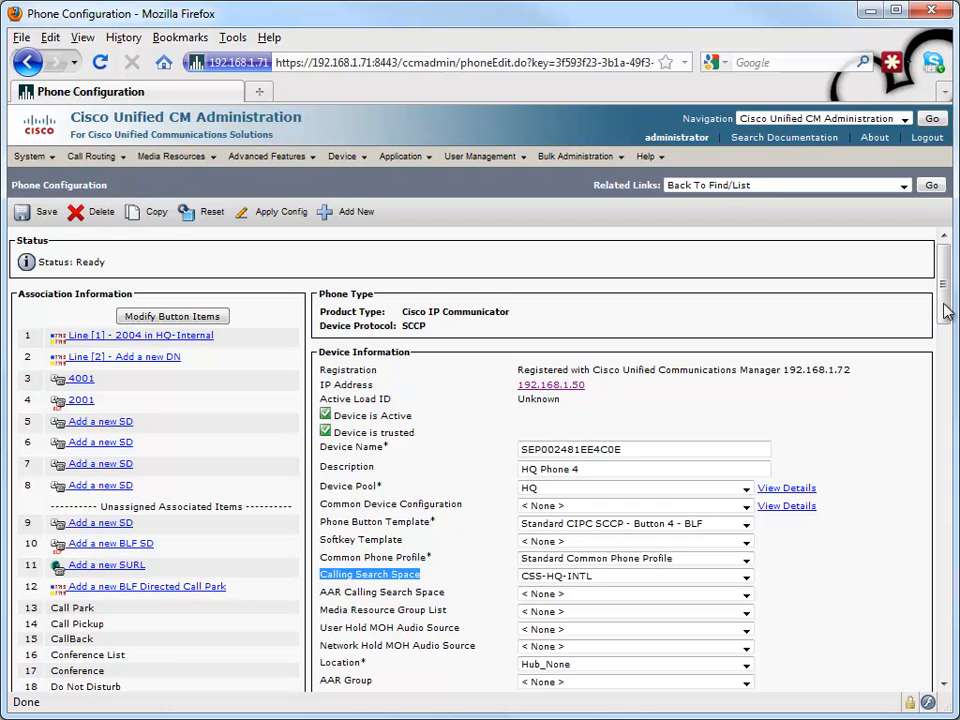
# - Set the phone's SUBSCRIBE calling search space to CSS-HQ-Internal
pyautogui.scroll(-3)
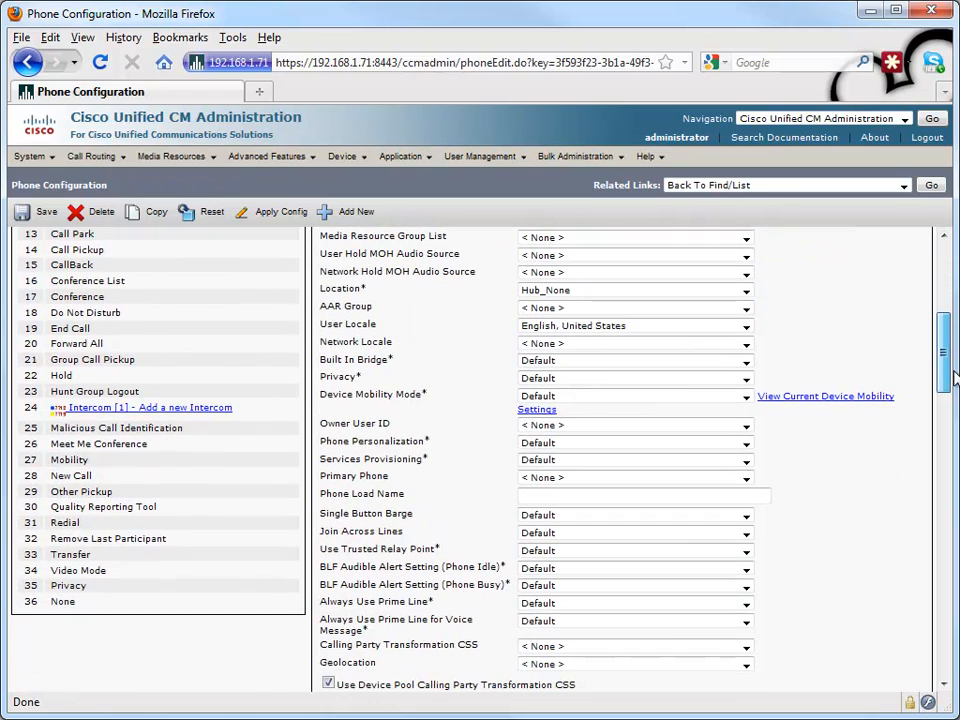
pyautogui.scroll(-3)
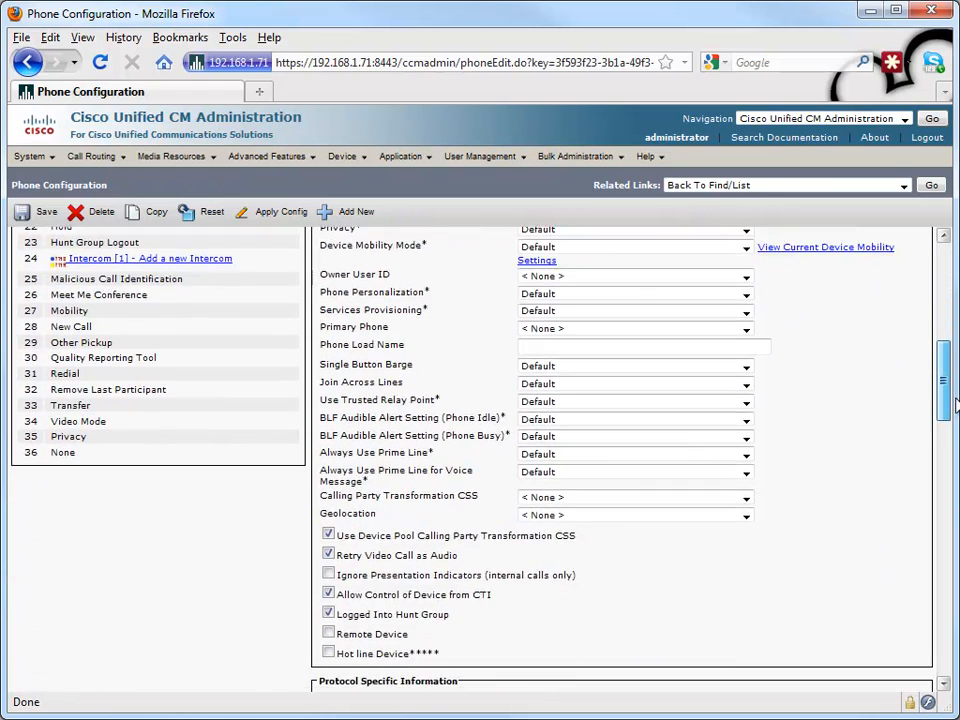
pyautogui.scroll(-3)
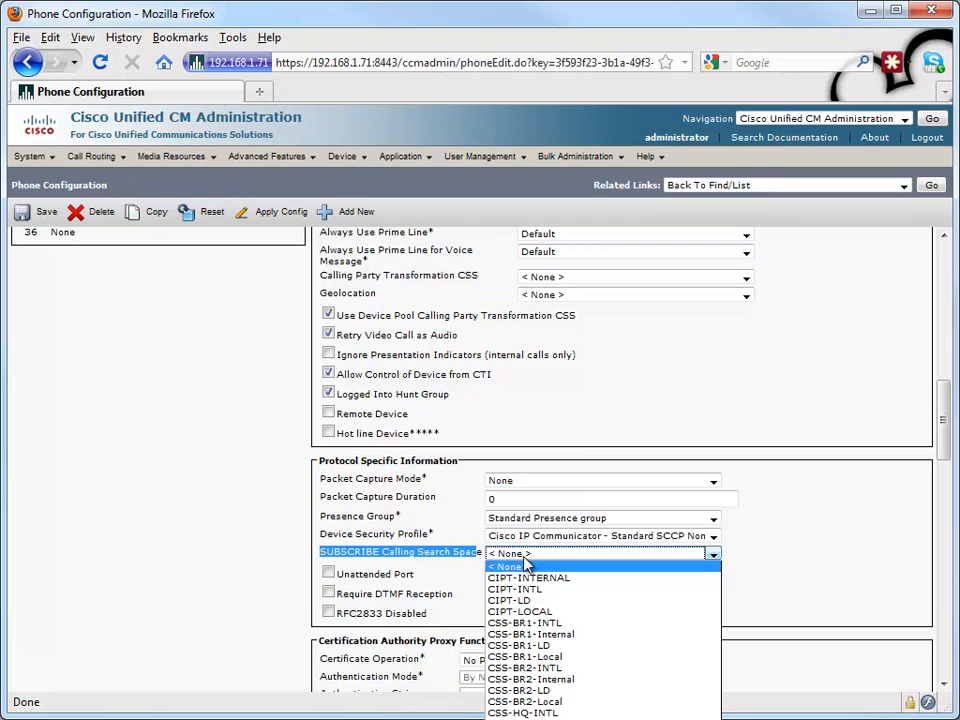
pyautogui.moveTo(536, 612)
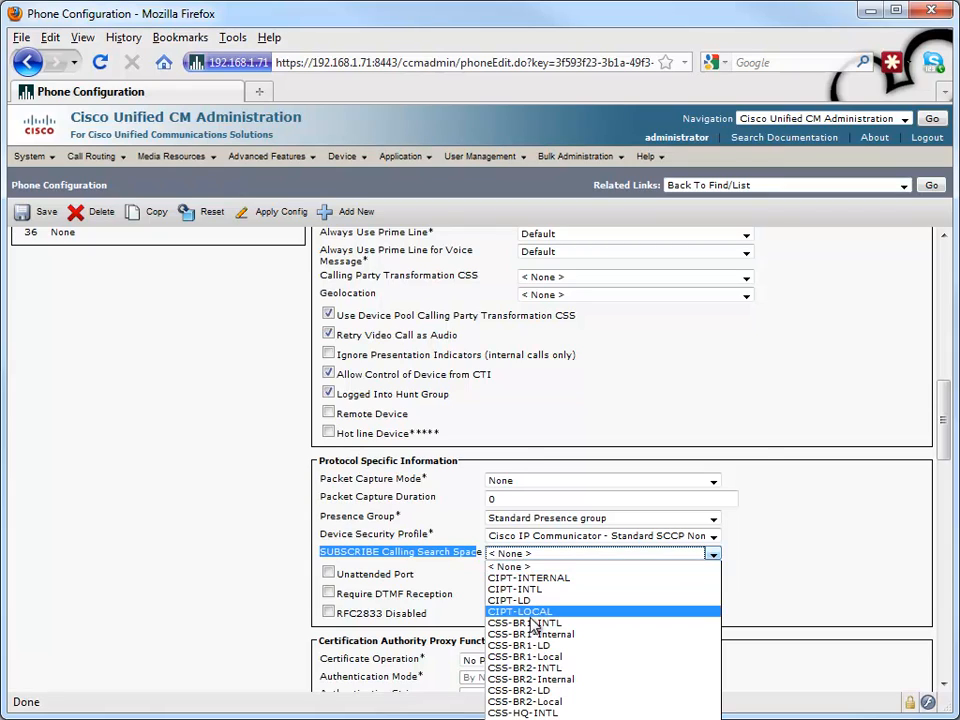
pyautogui.moveTo(532, 624)
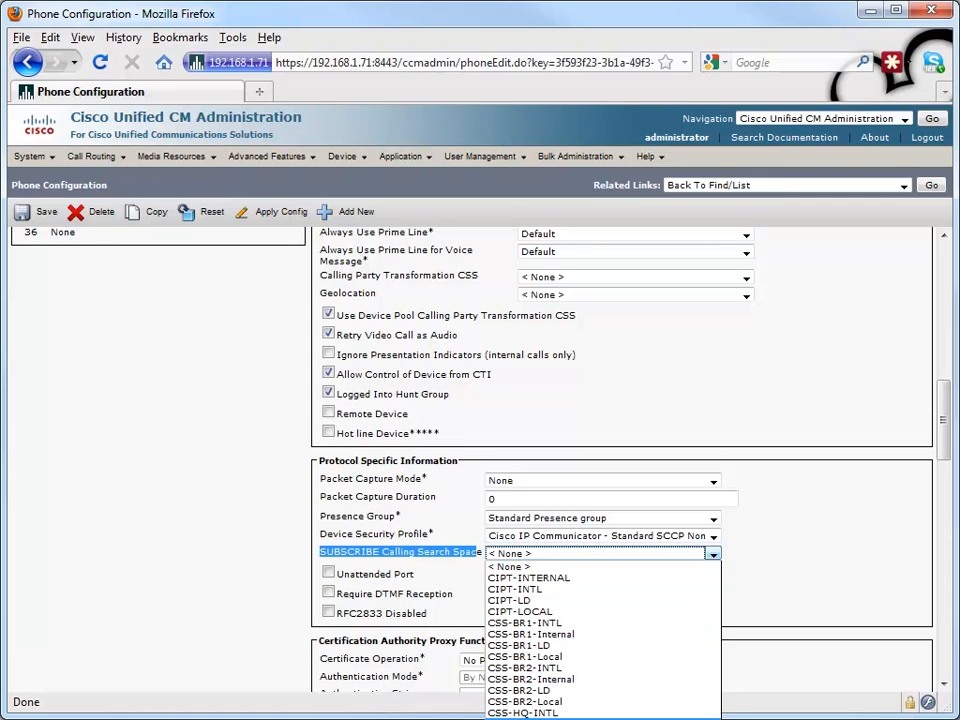
pyautogui.click(524, 712)
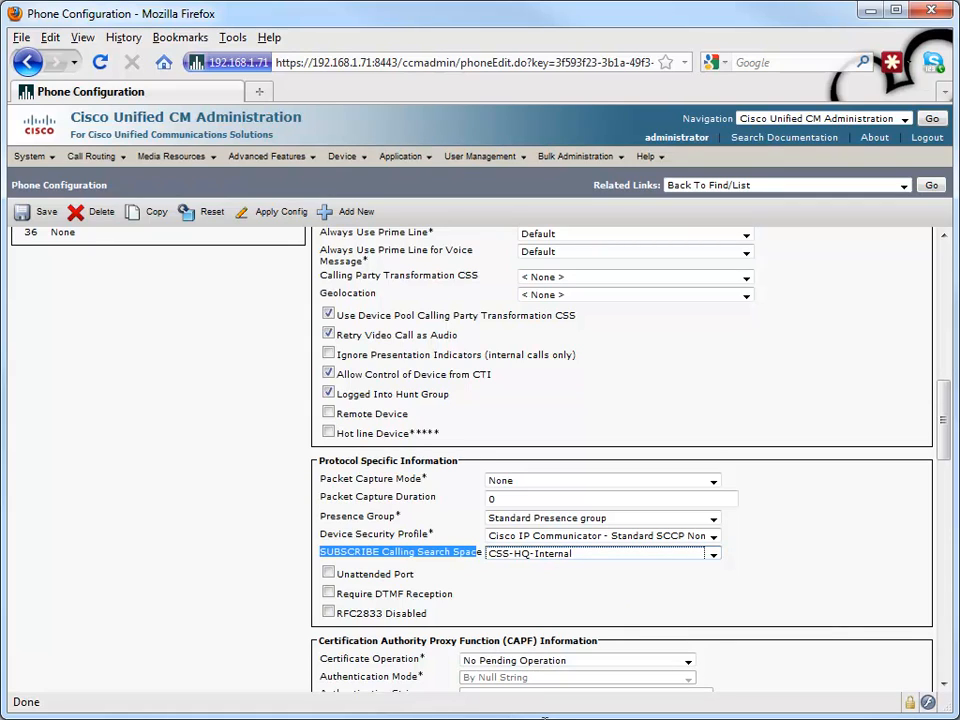
pyautogui.moveTo(46, 212)
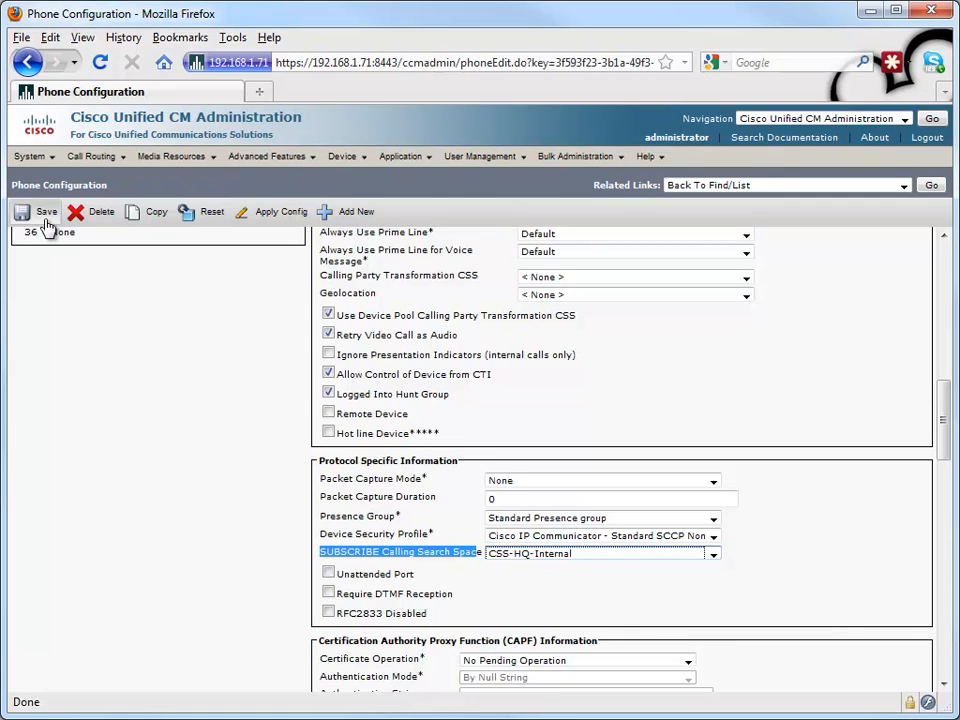
# - Save the phone, acknowledge the Apply Config alert and restart HQ Phone 4
pyautogui.click(46, 212)
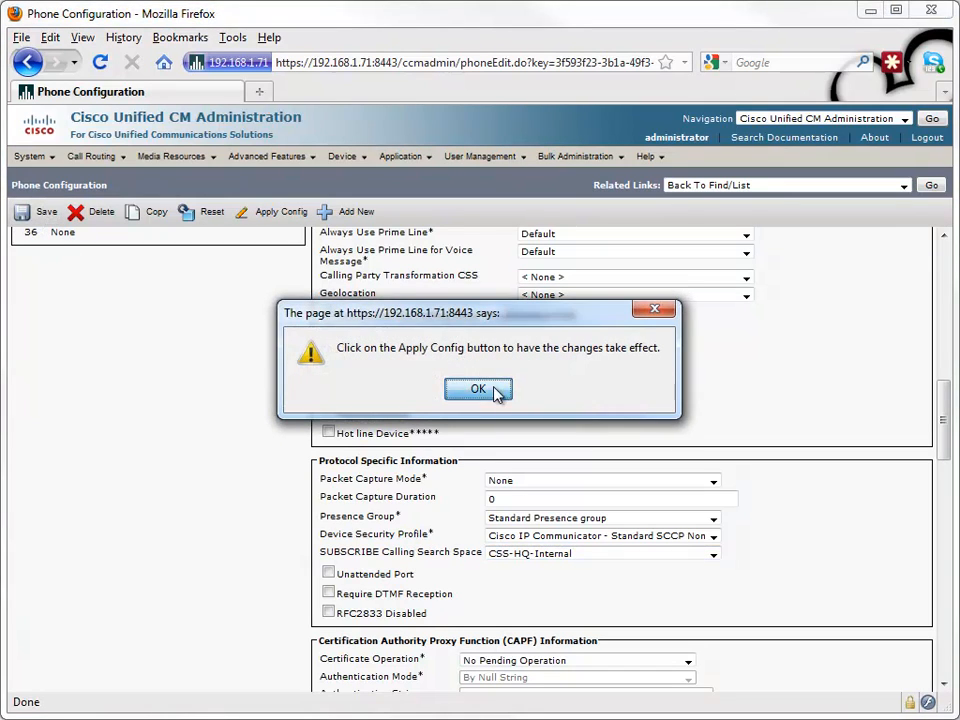
pyautogui.click(478, 388)
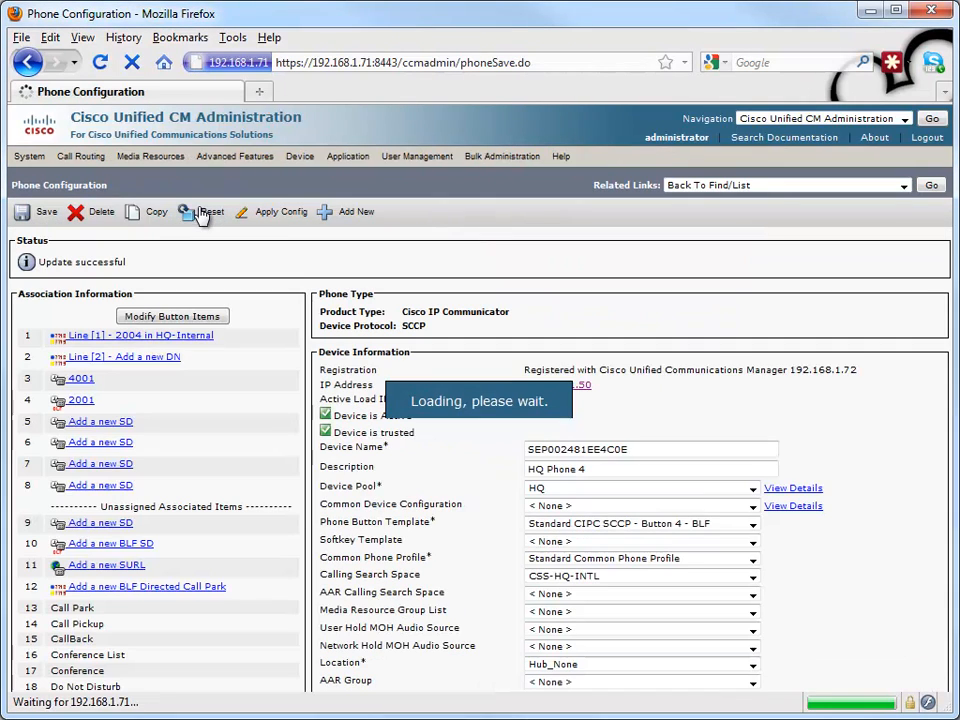
pyautogui.click(212, 212)
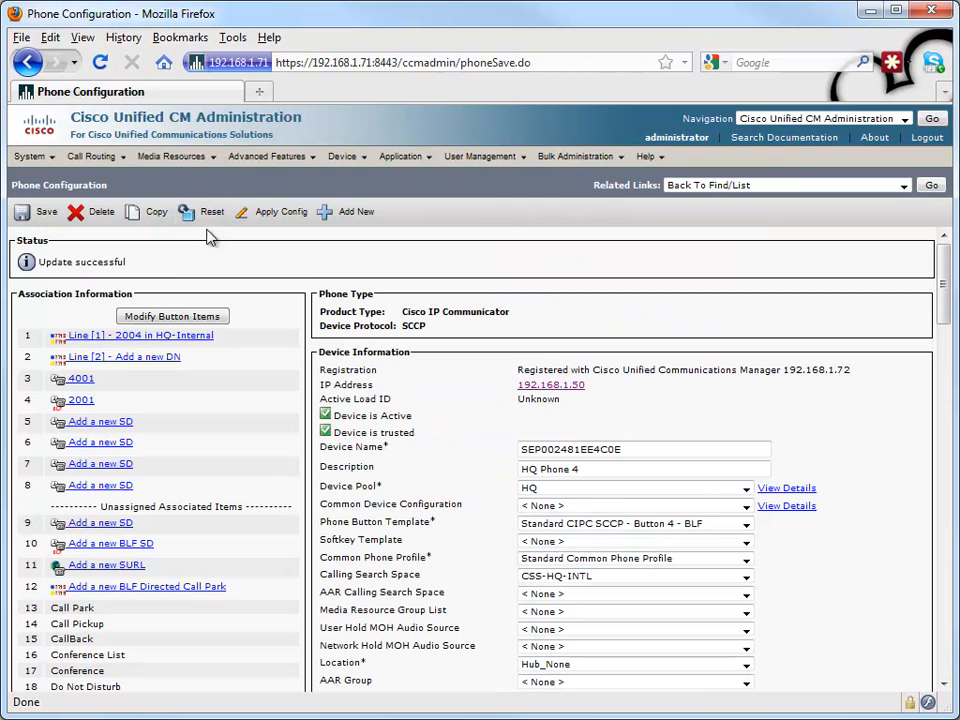
pyautogui.click(212, 212)
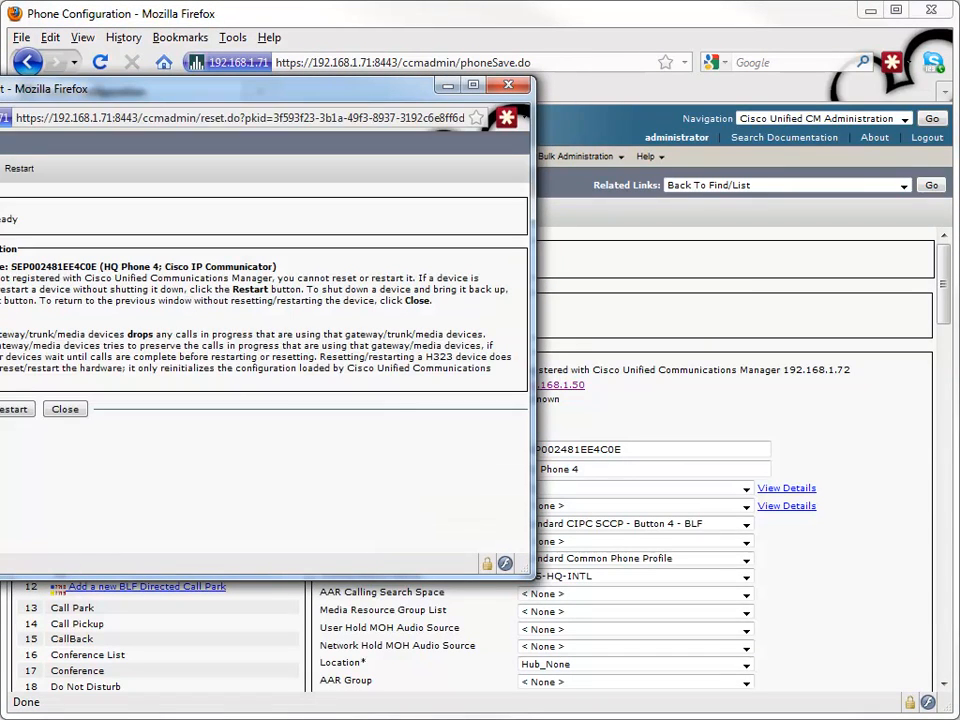
pyautogui.click(64, 408)
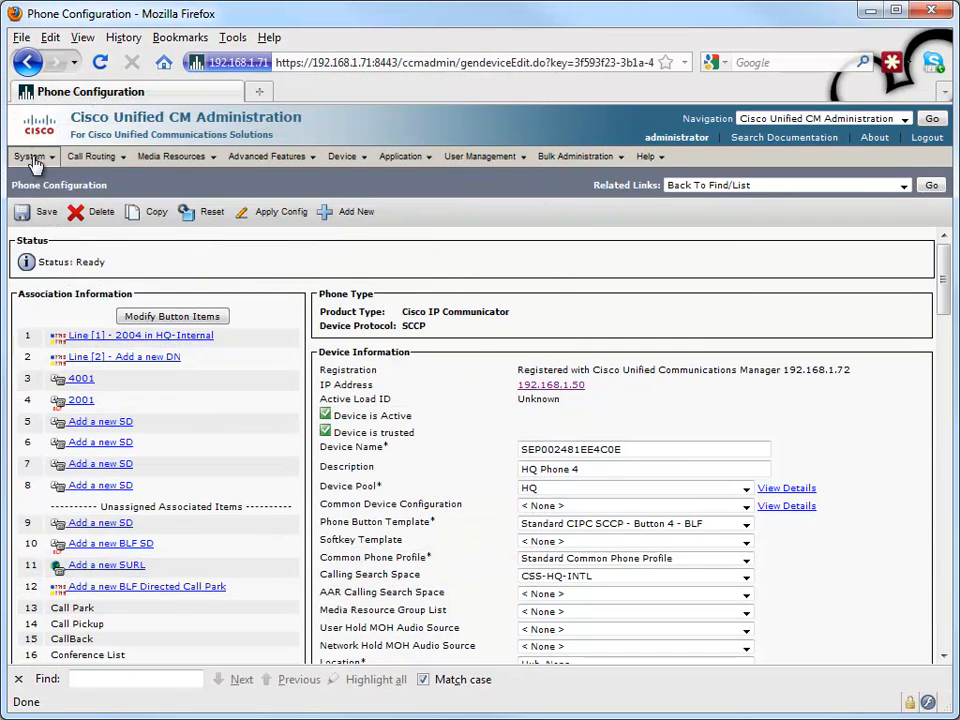
# - Show System > Enterprise Parameters and confirm BLF For Call Lists is Enabled
pyautogui.click(30, 156)
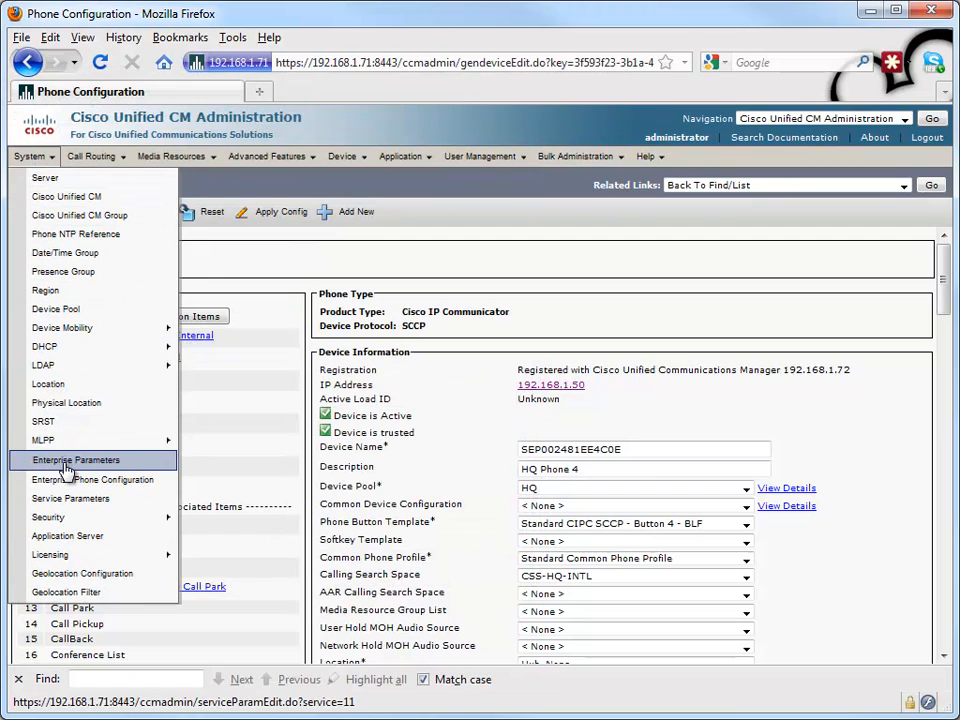
pyautogui.click(76, 458)
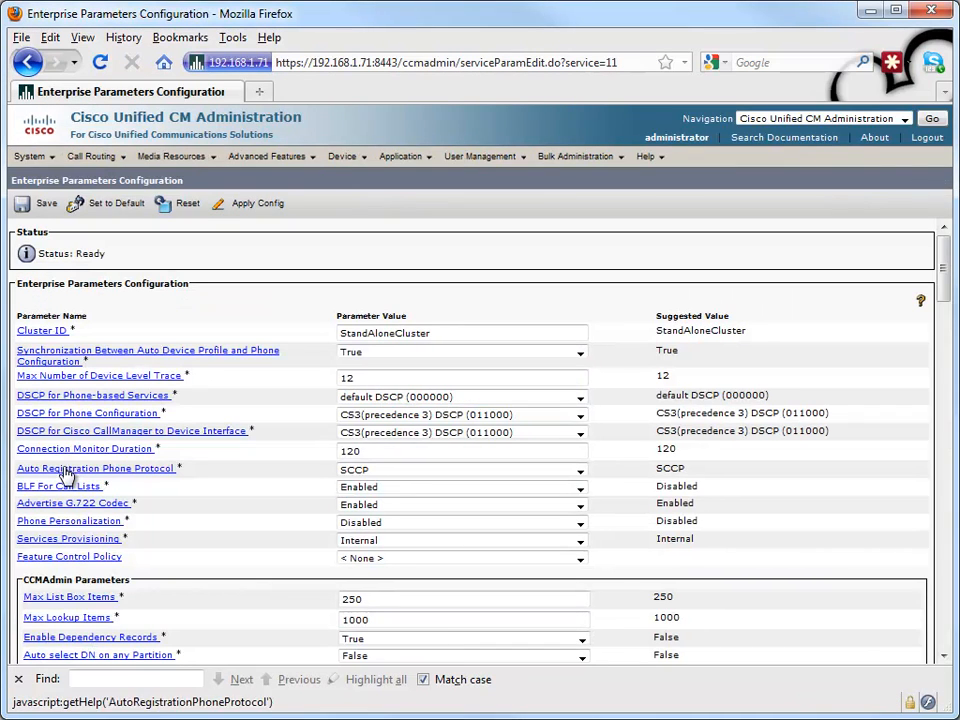
pyautogui.moveTo(136, 520)
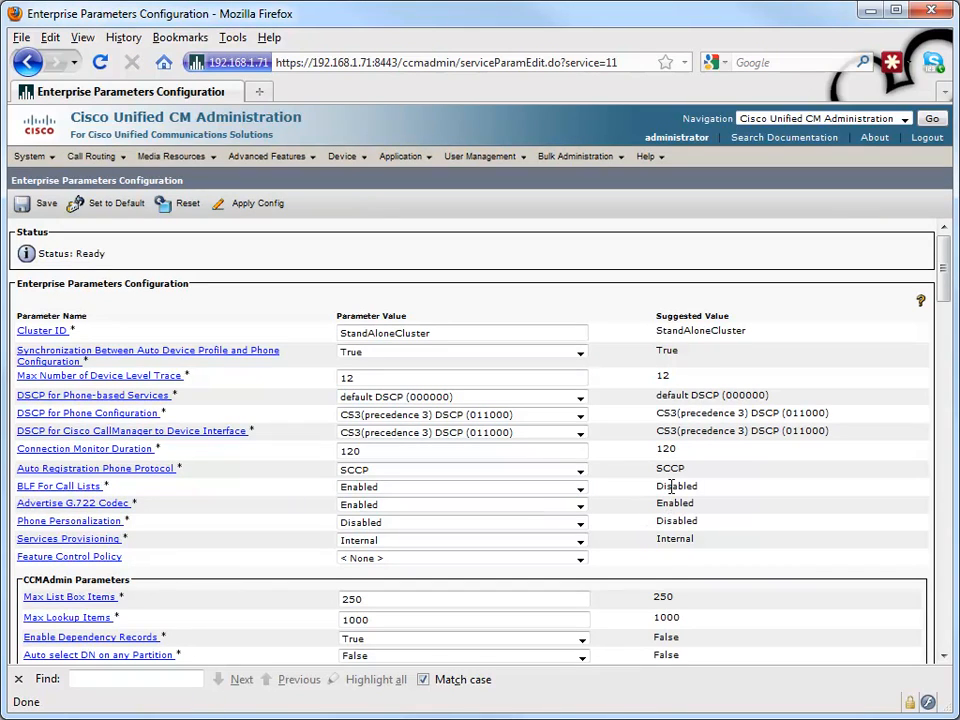
pyautogui.click(578, 488)
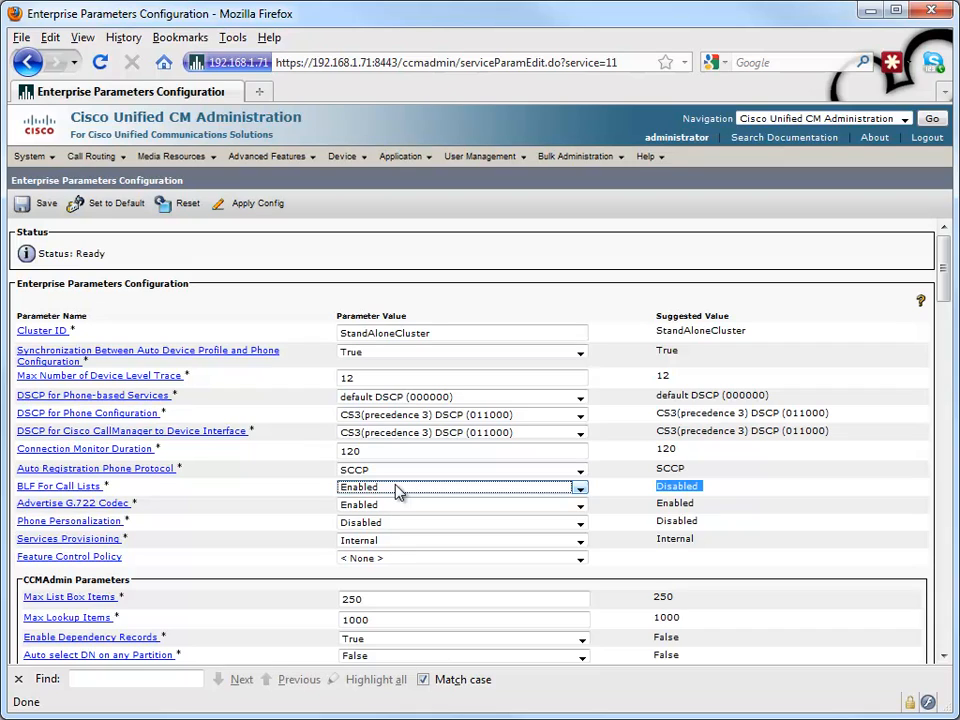
pyautogui.moveTo(420, 470)
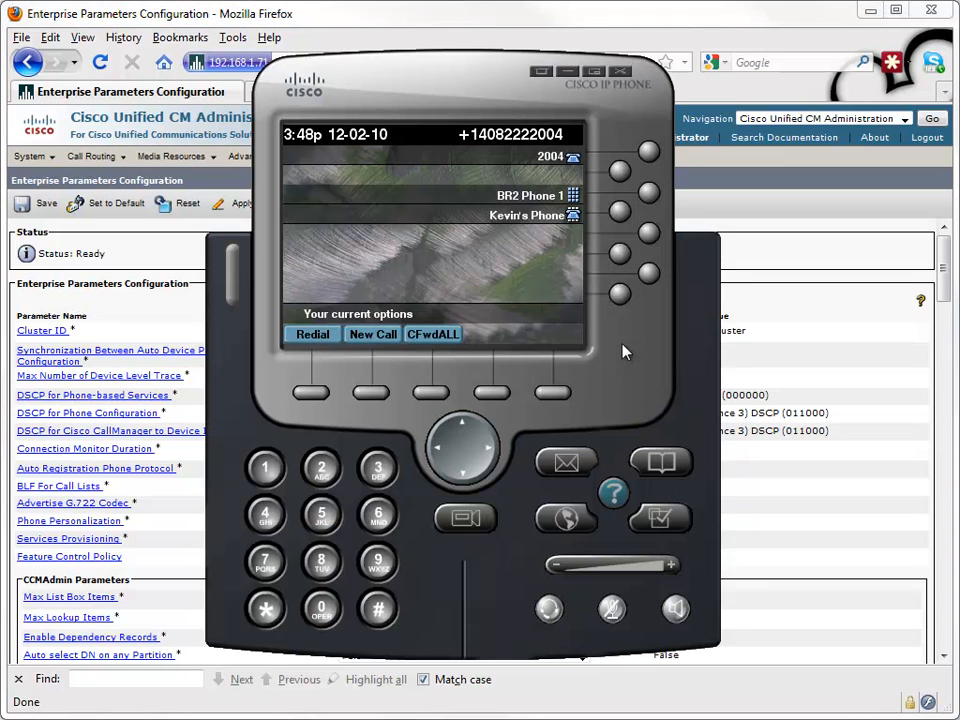
pyautogui.moveTo(548, 228)
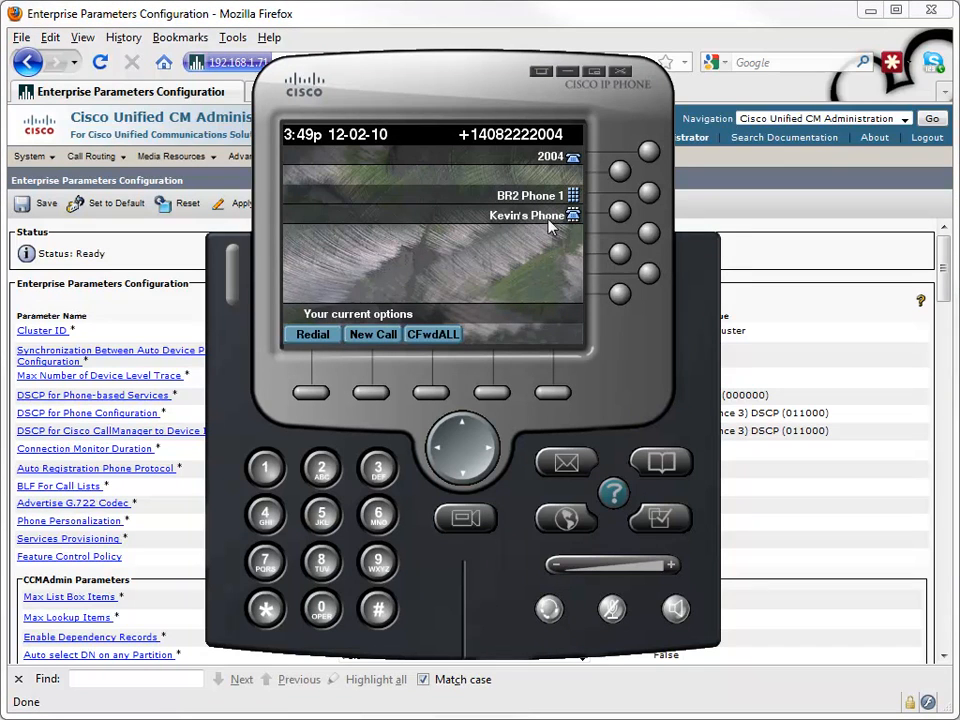
pyautogui.moveTo(578, 228)
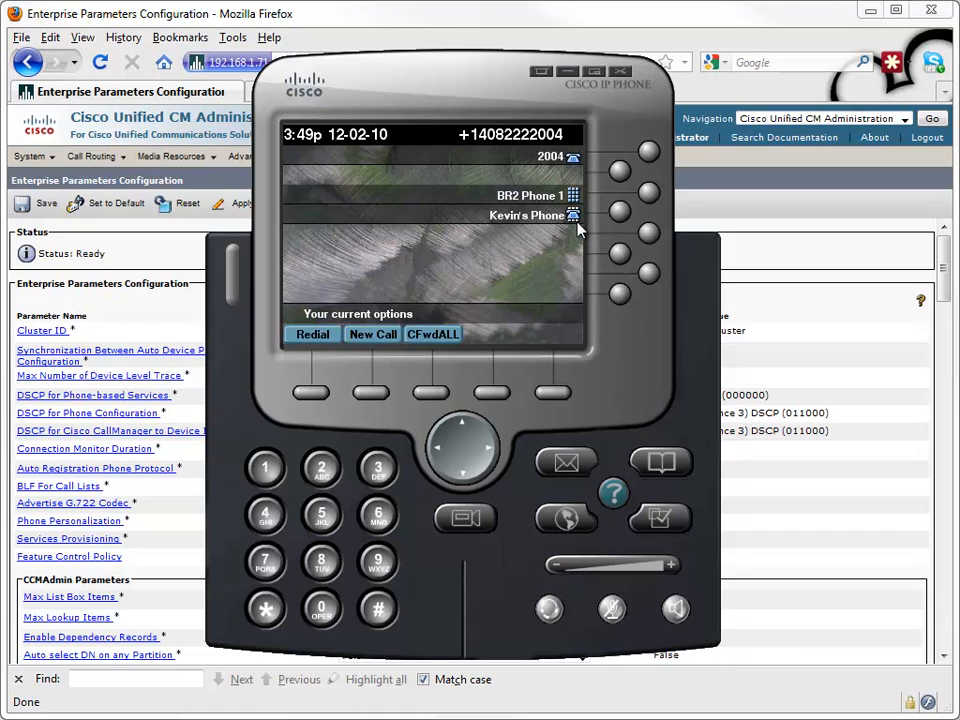
pyautogui.moveTo(578, 218)
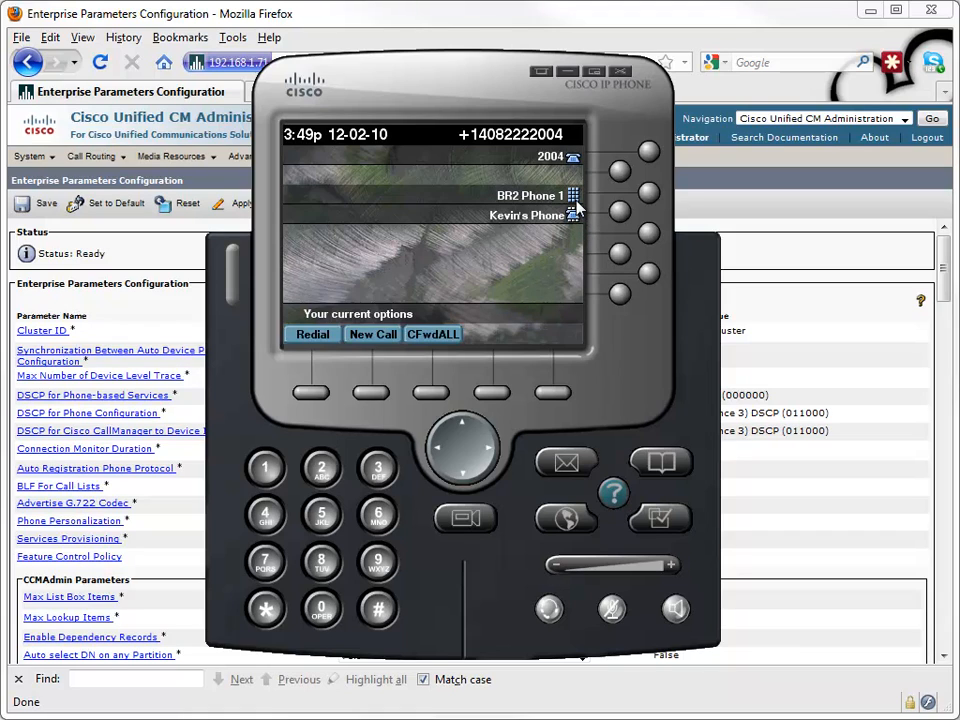
pyautogui.moveTo(584, 224)
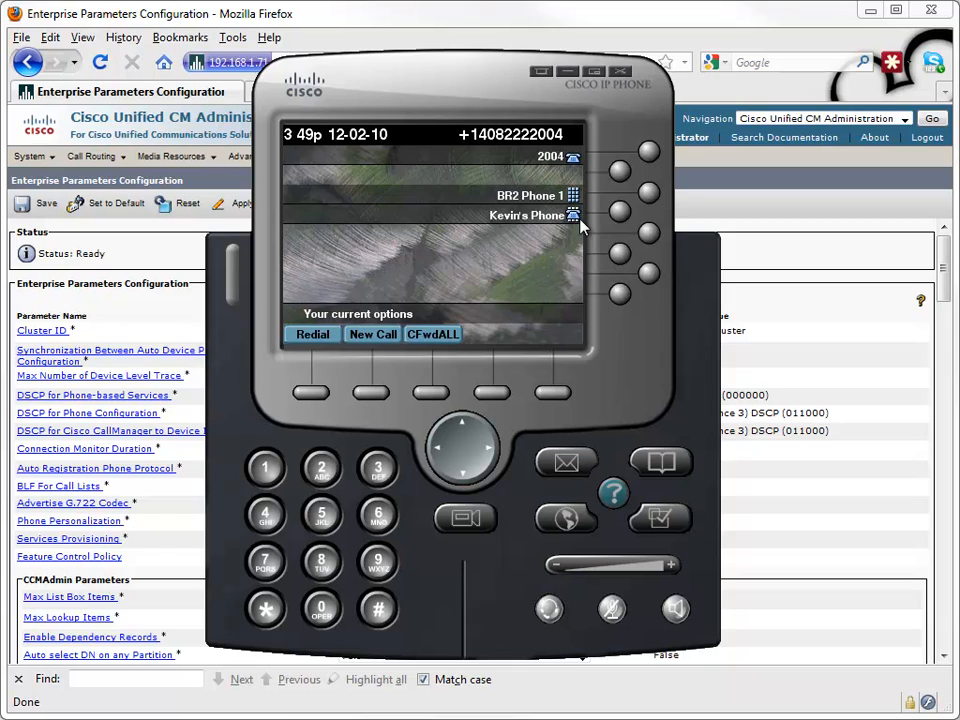
pyautogui.moveTo(660, 462)
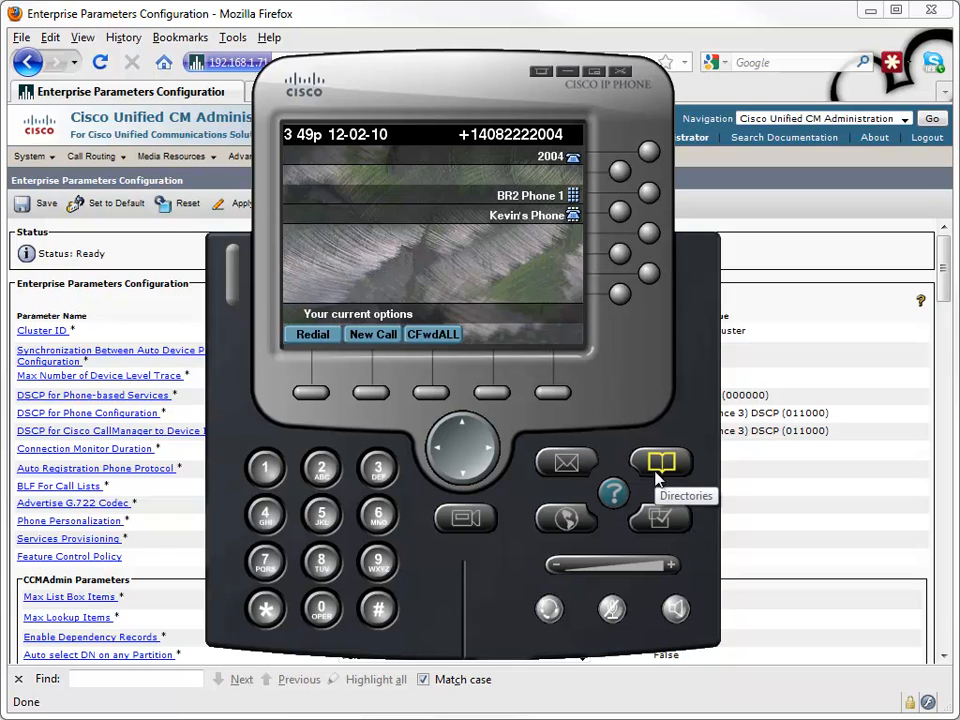
pyautogui.click(660, 462)
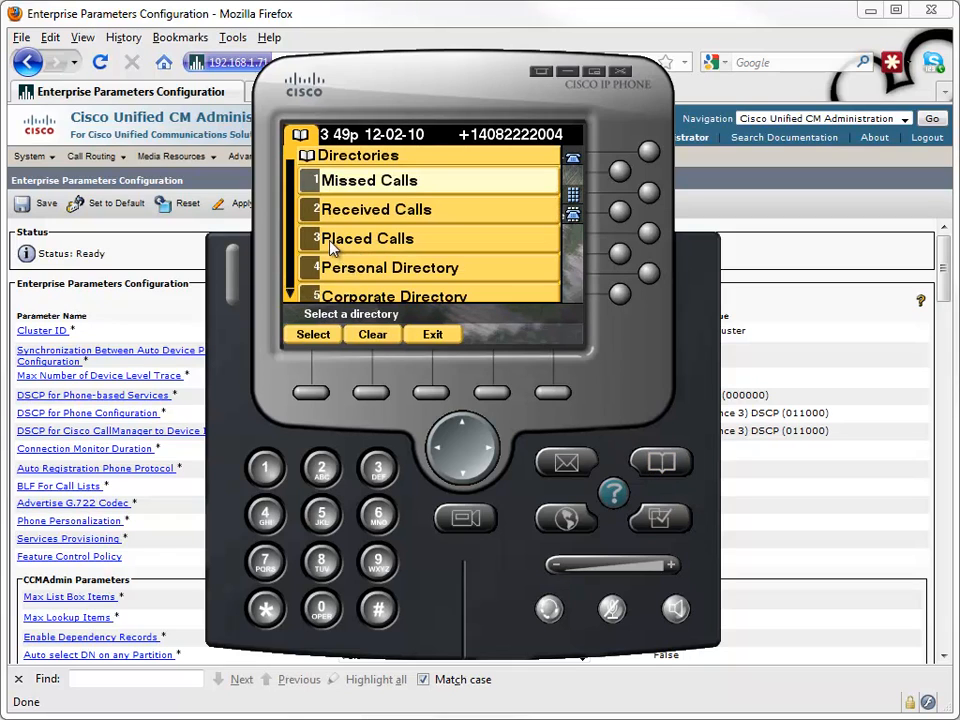
pyautogui.moveTo(378, 468)
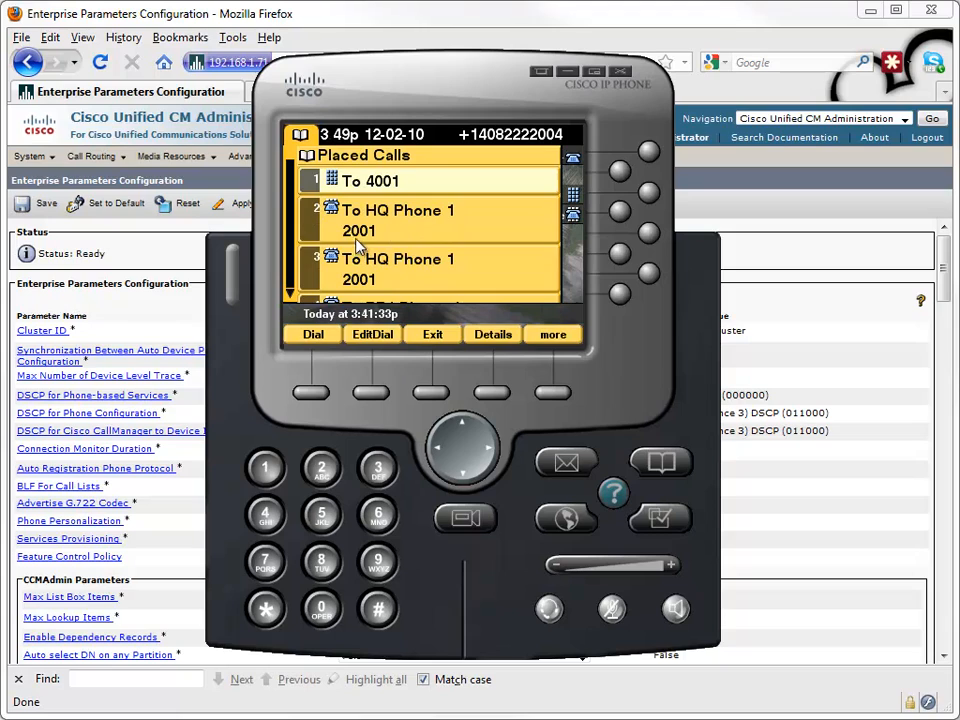
pyautogui.moveTo(420, 236)
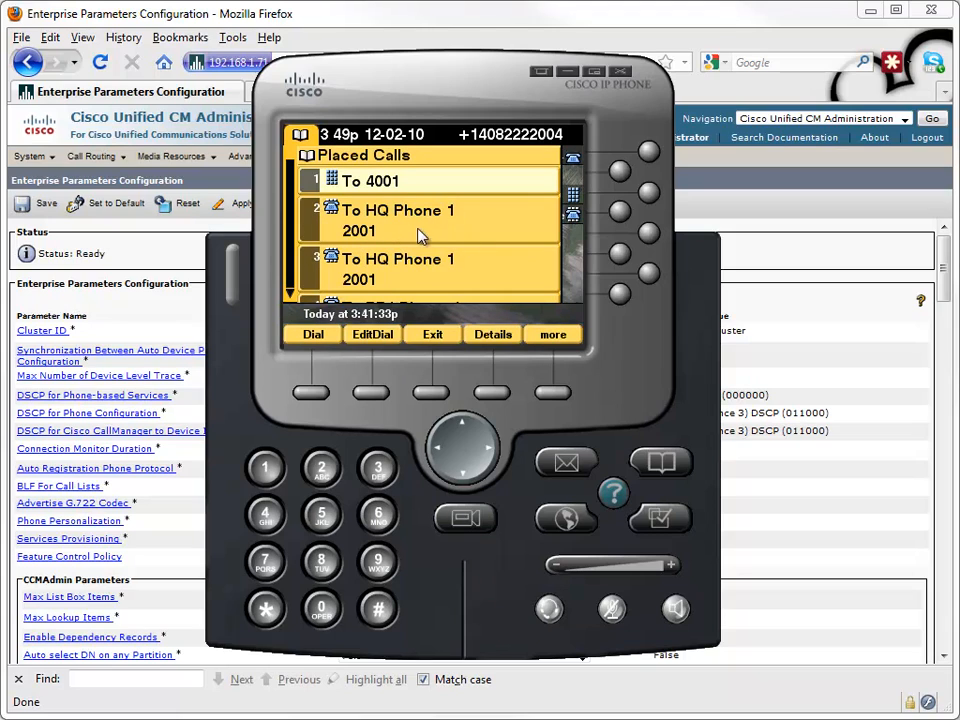
pyautogui.moveTo(336, 222)
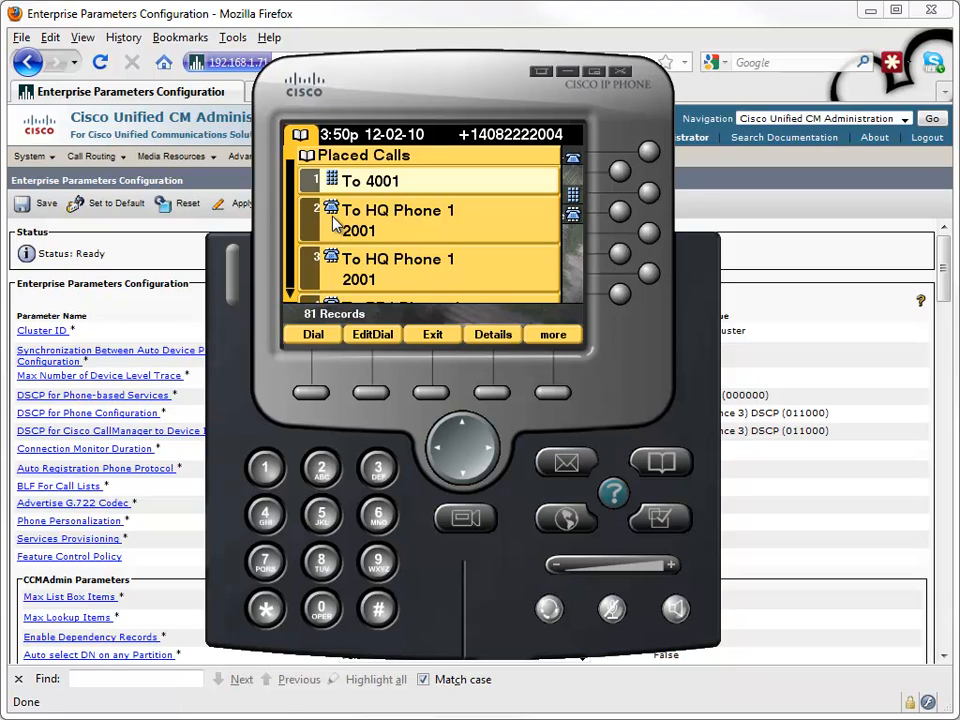
pyautogui.moveTo(428, 388)
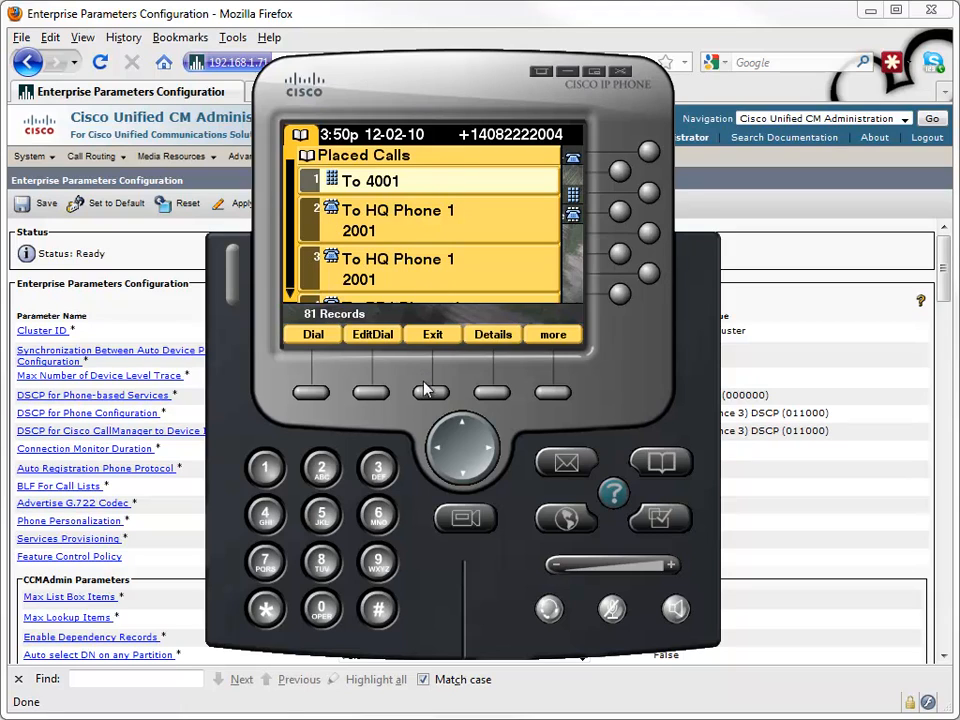
pyautogui.click(432, 334)
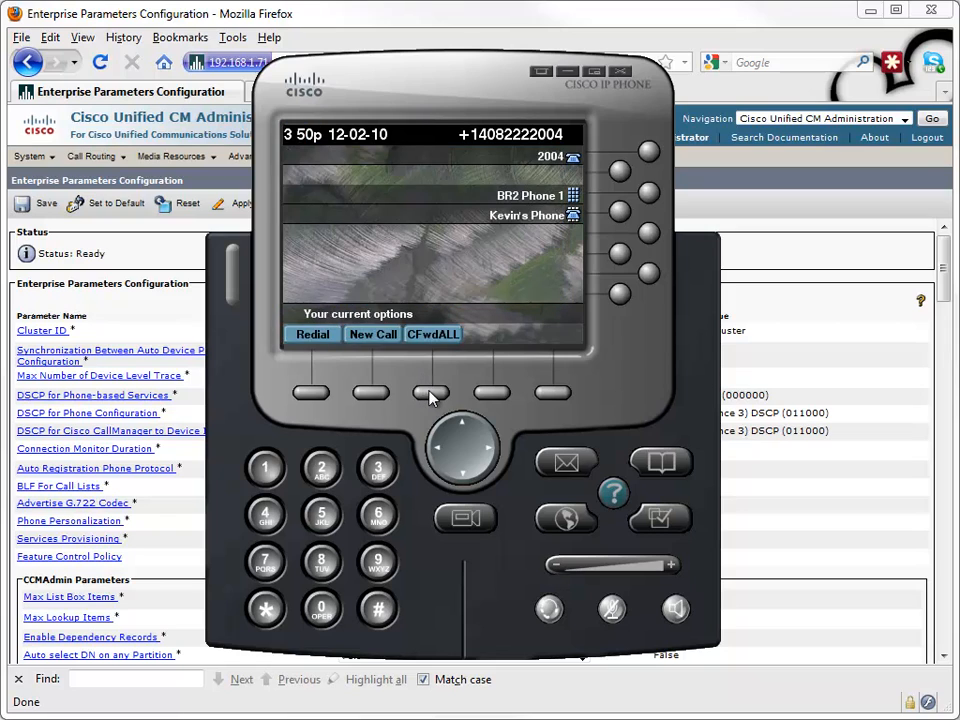